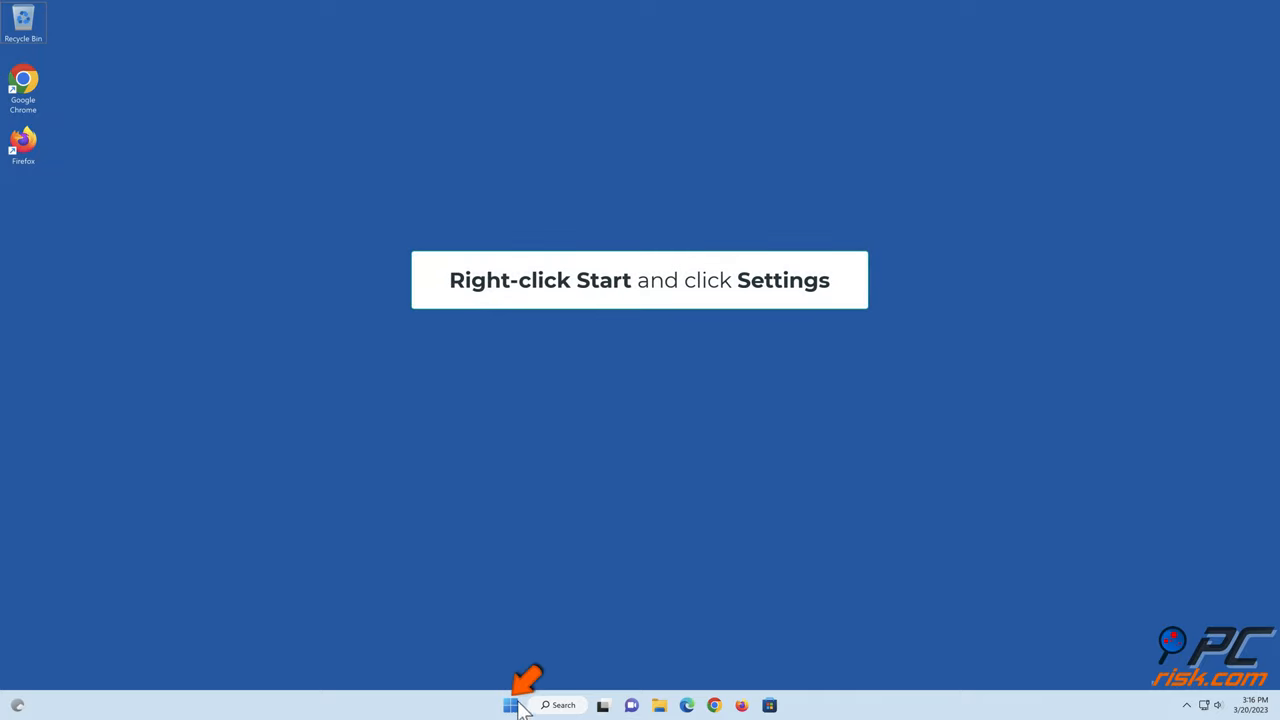
Launch Windows Settings from the Start button's right-click menu, landing on the System page
{"action": "right_click", "coordinate": [510, 704]}
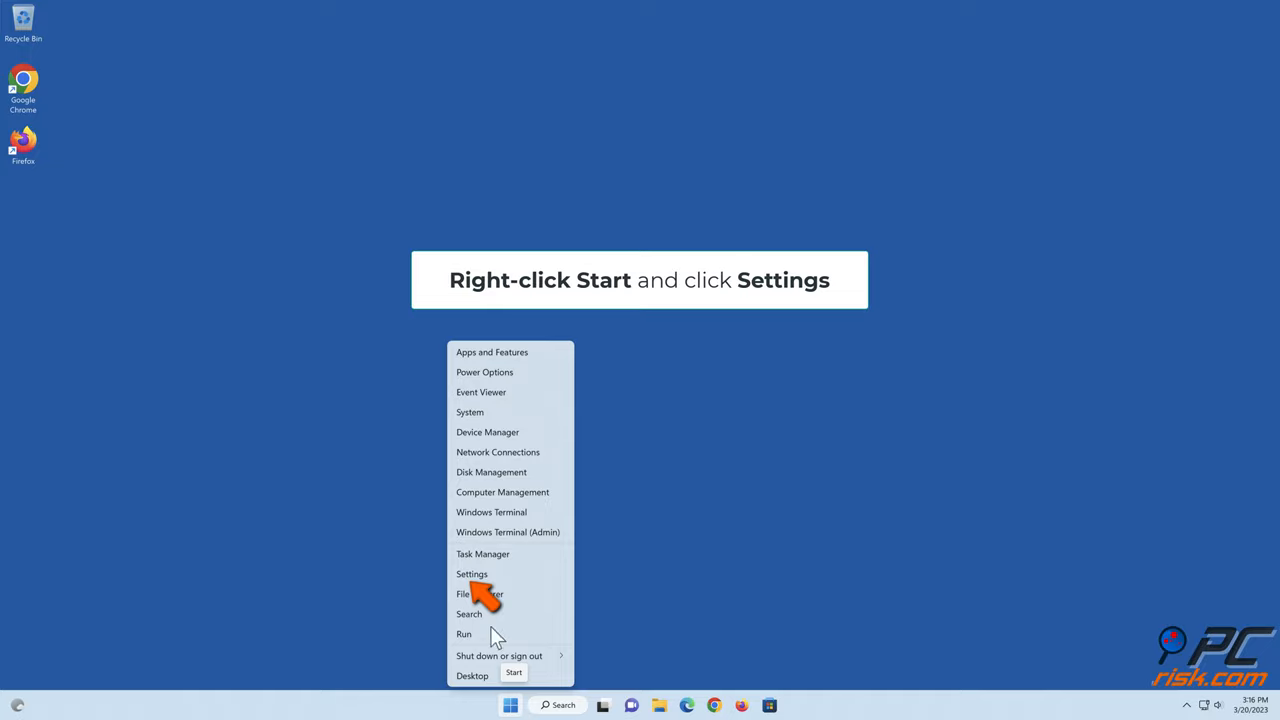
{"action": "left_click", "coordinate": [472, 572]}
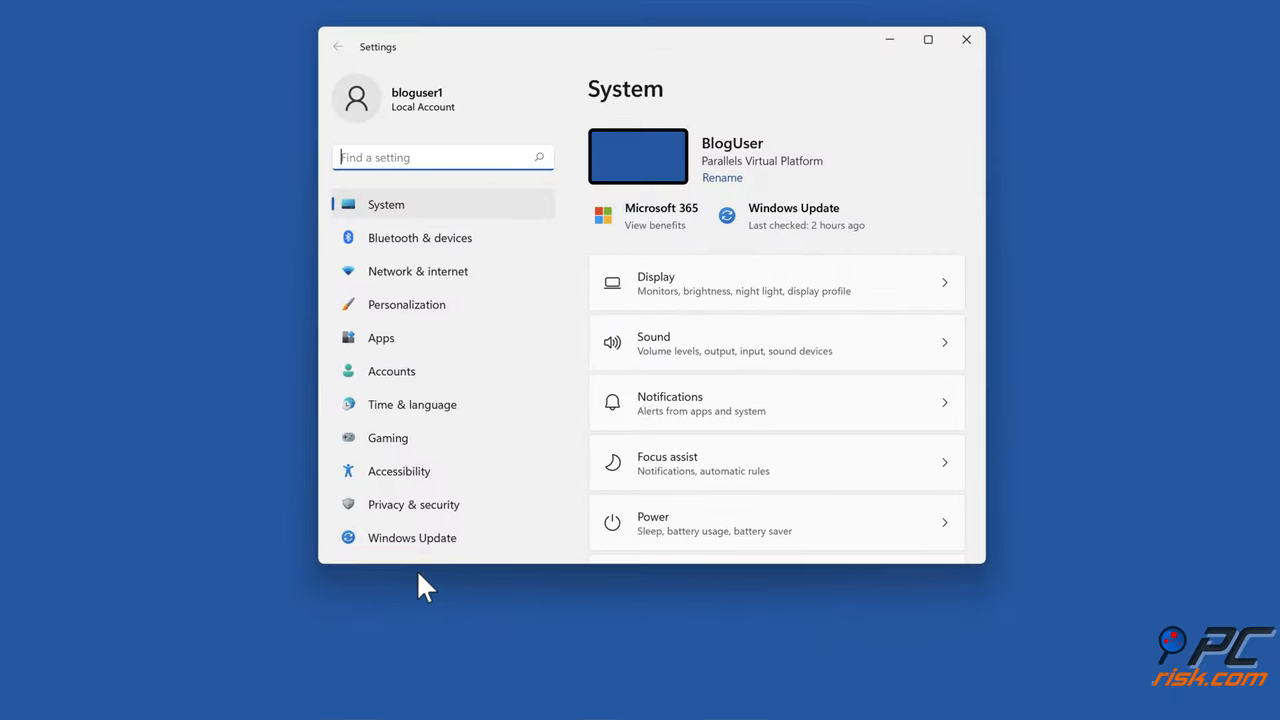
Scroll the System page down to reveal Power, Storage, Multitasking and Activation
{"action": "scroll", "scroll_direction": "down", "scroll_amount": 3}
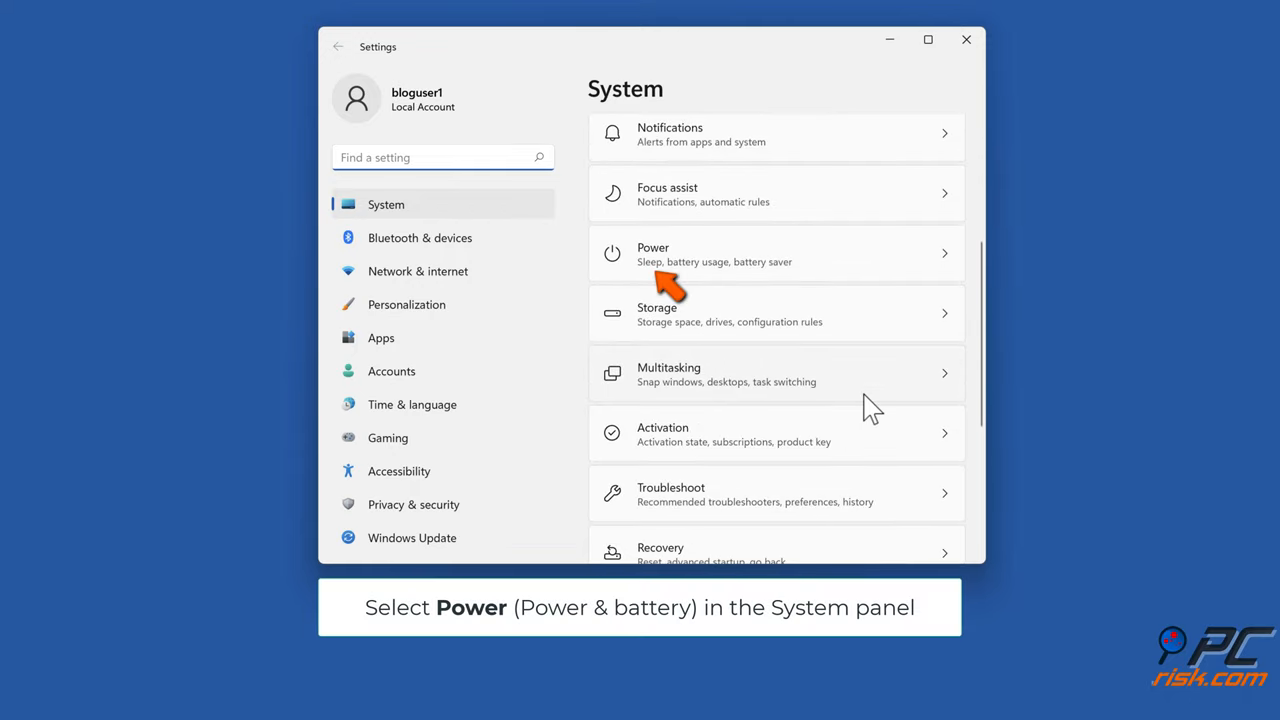
{"action": "mouse_move", "coordinate": [664, 290]}
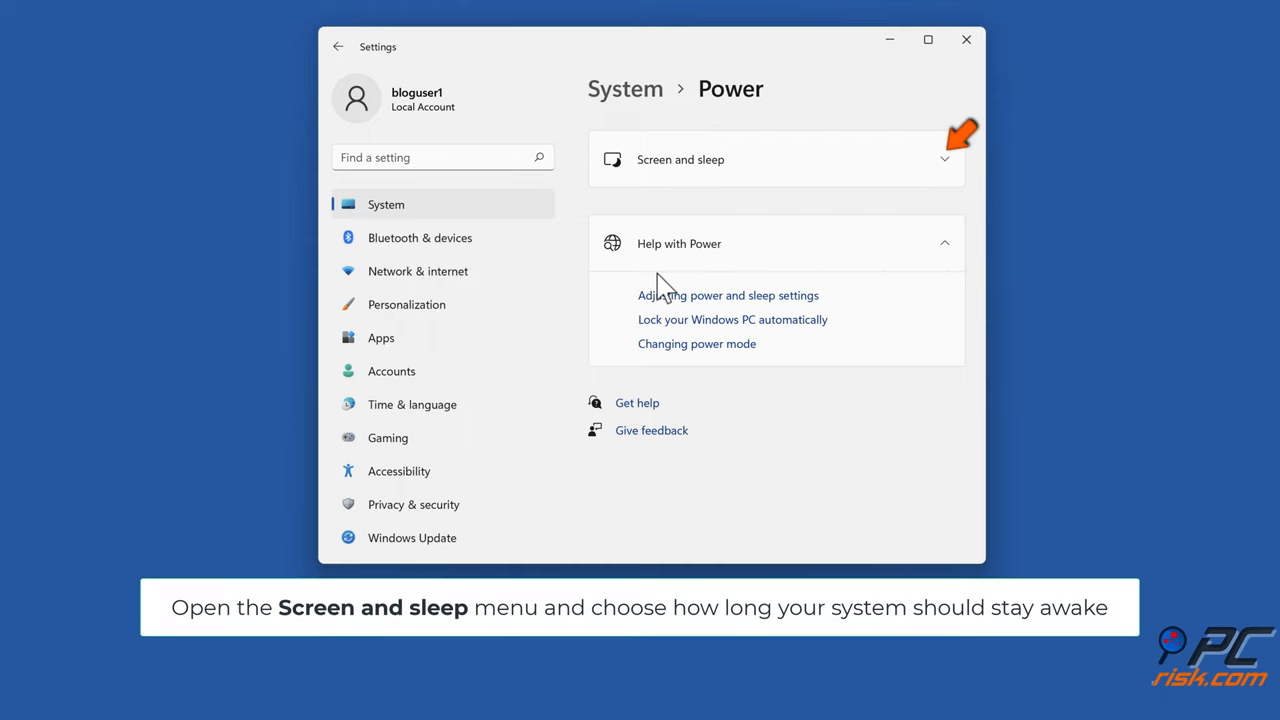
{"action": "mouse_move", "coordinate": [904, 228]}
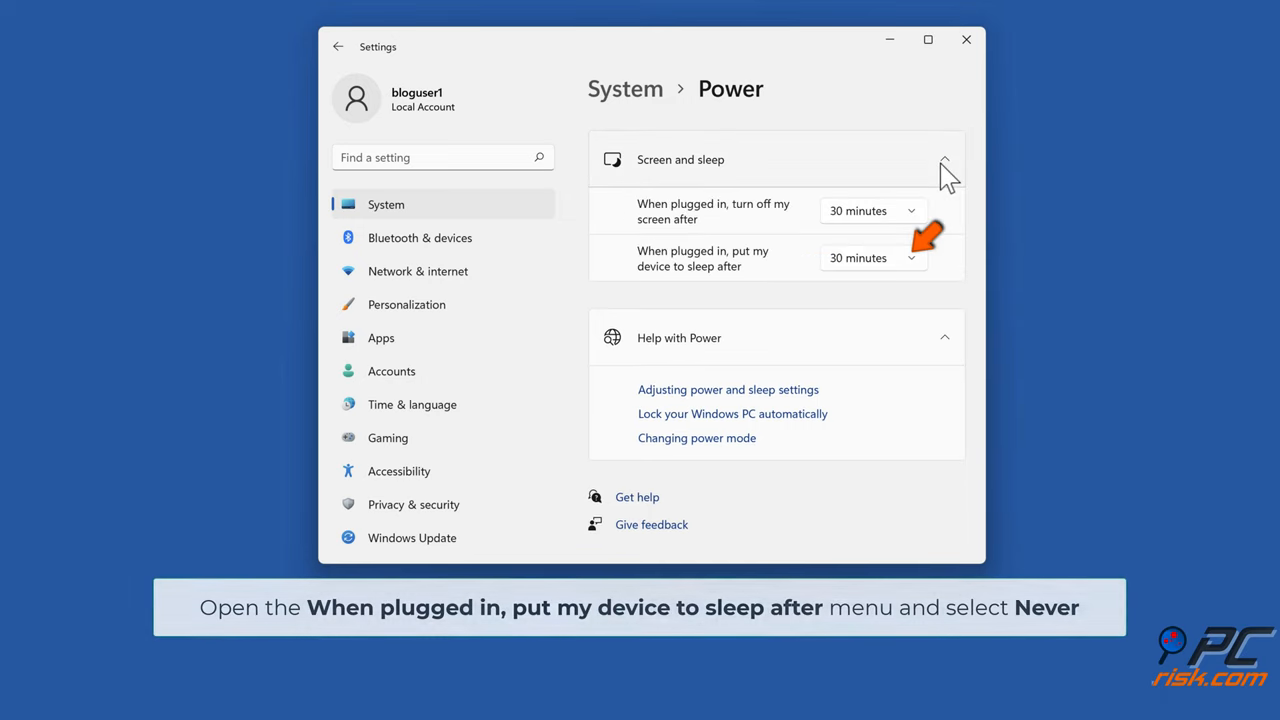
{"action": "mouse_move", "coordinate": [920, 260]}
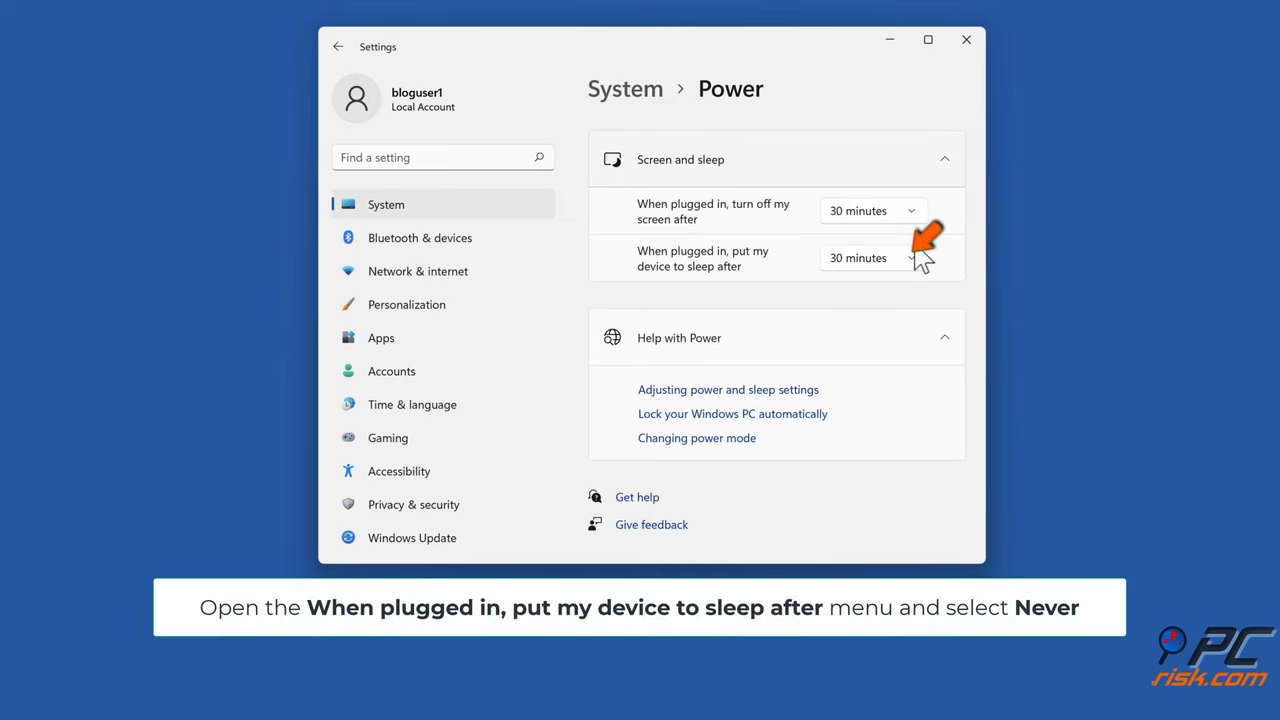
Set the plugged-in sleep timeout to Never, then close Settings
{"action": "left_click", "coordinate": [864, 258]}
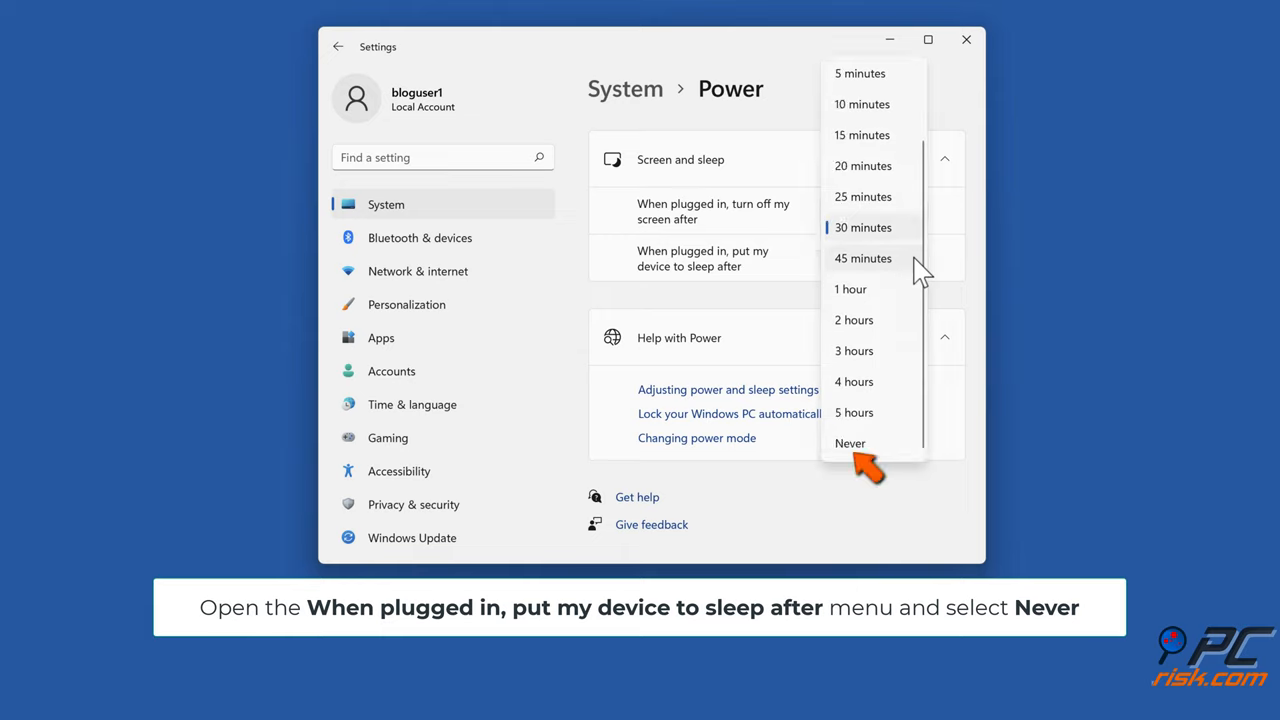
{"action": "left_click", "coordinate": [850, 444]}
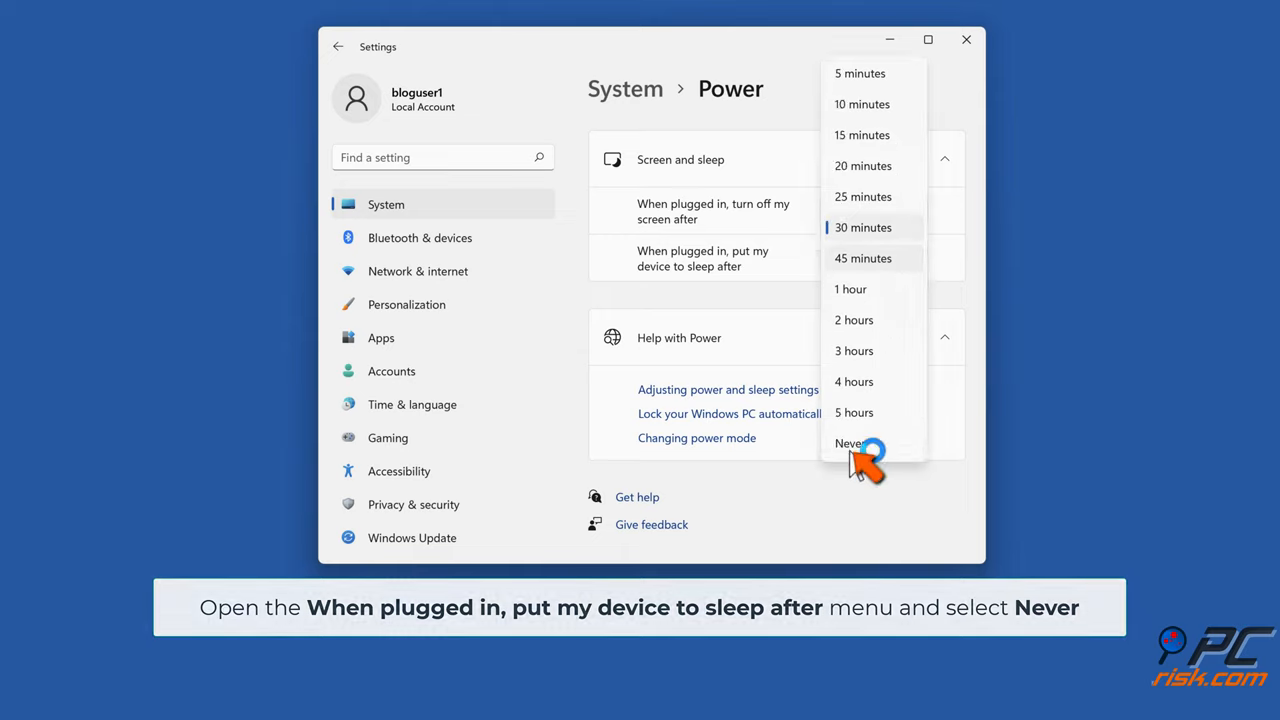
{"action": "left_click", "coordinate": [848, 444]}
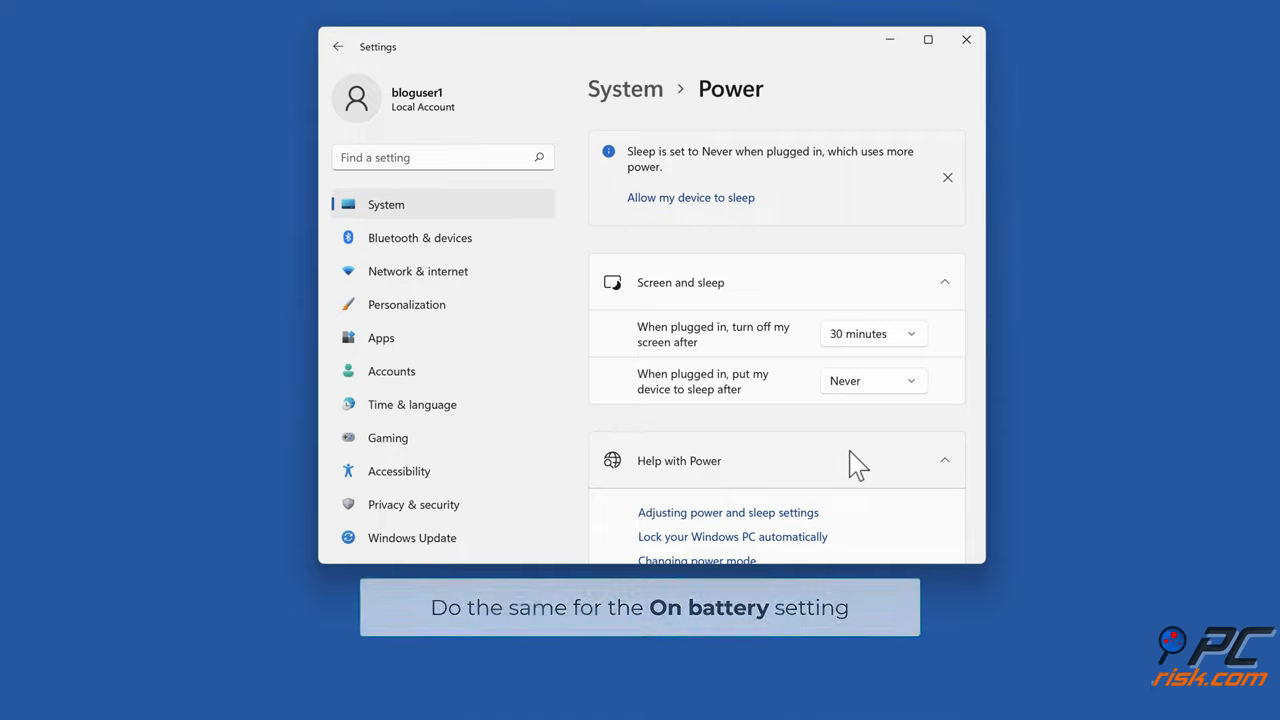
{"action": "left_click", "coordinate": [966, 40]}
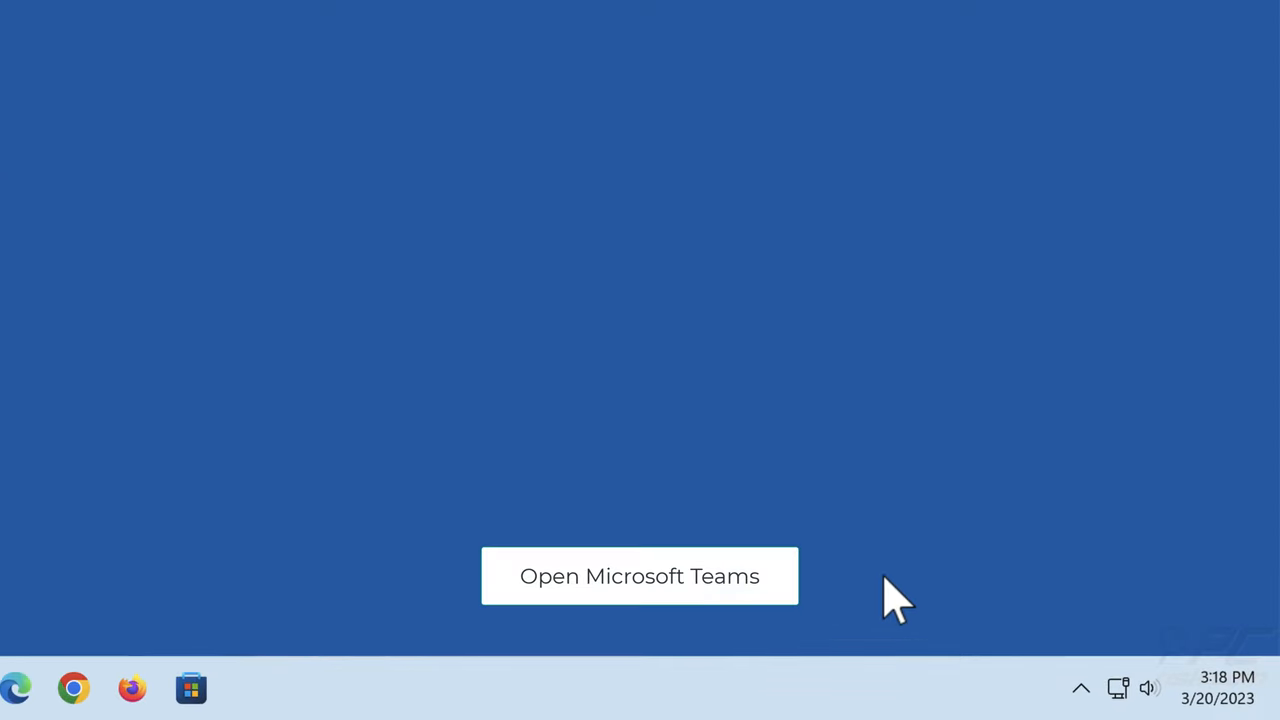
Launch Microsoft Teams from its hidden system-tray icon, showing the Welcome screen
{"action": "left_click", "coordinate": [1080, 688]}
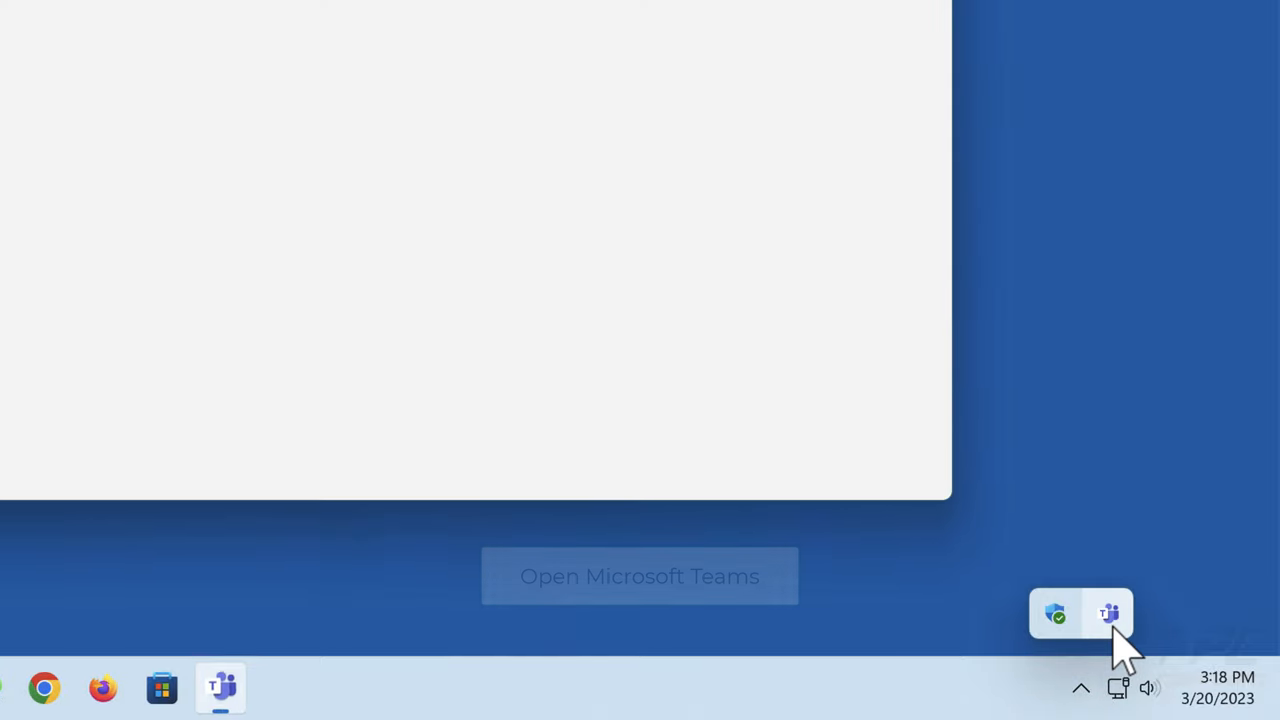
{"action": "left_click", "coordinate": [1108, 612]}
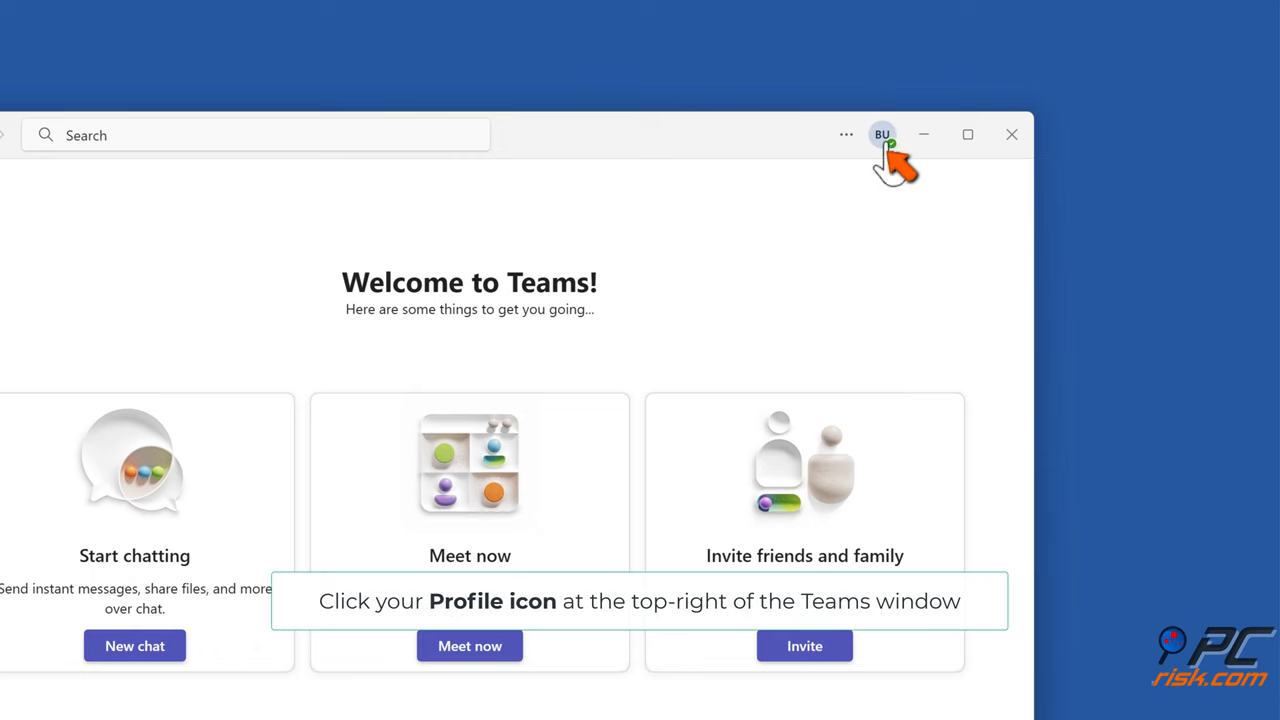
Set the Teams presence status to Available from the profile menu
{"action": "left_click", "coordinate": [880, 134]}
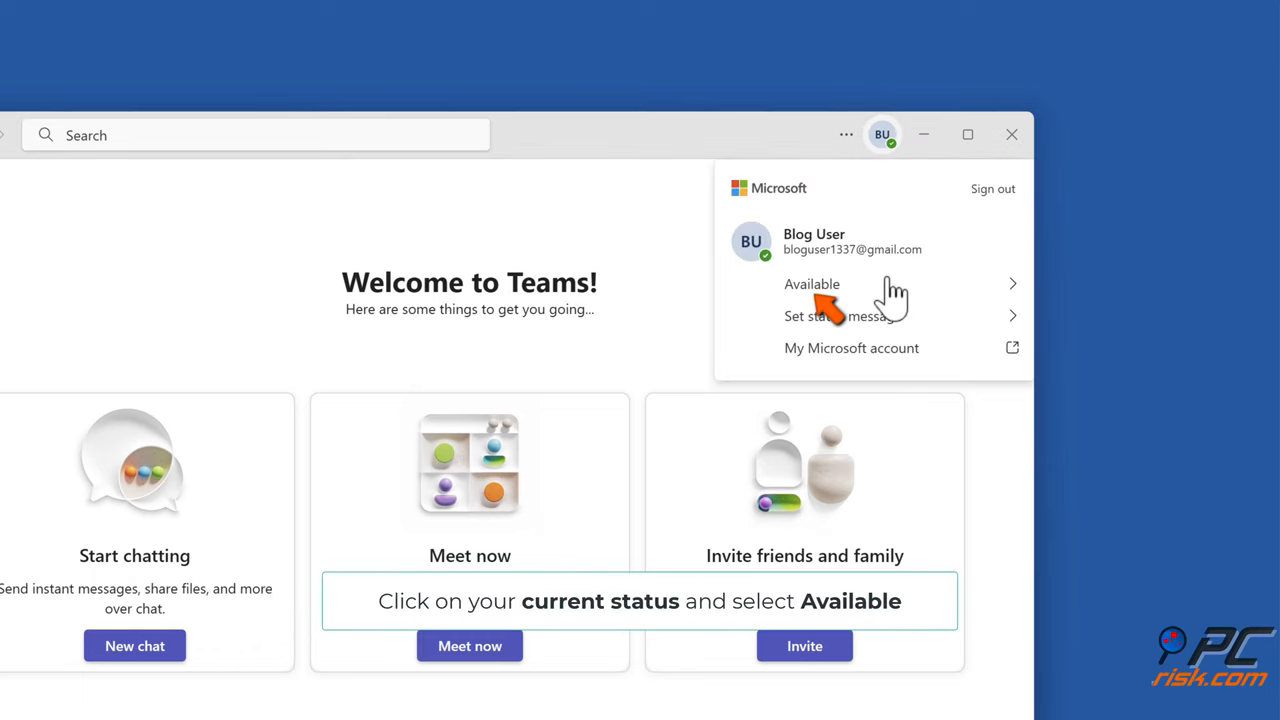
{"action": "left_click", "coordinate": [812, 284]}
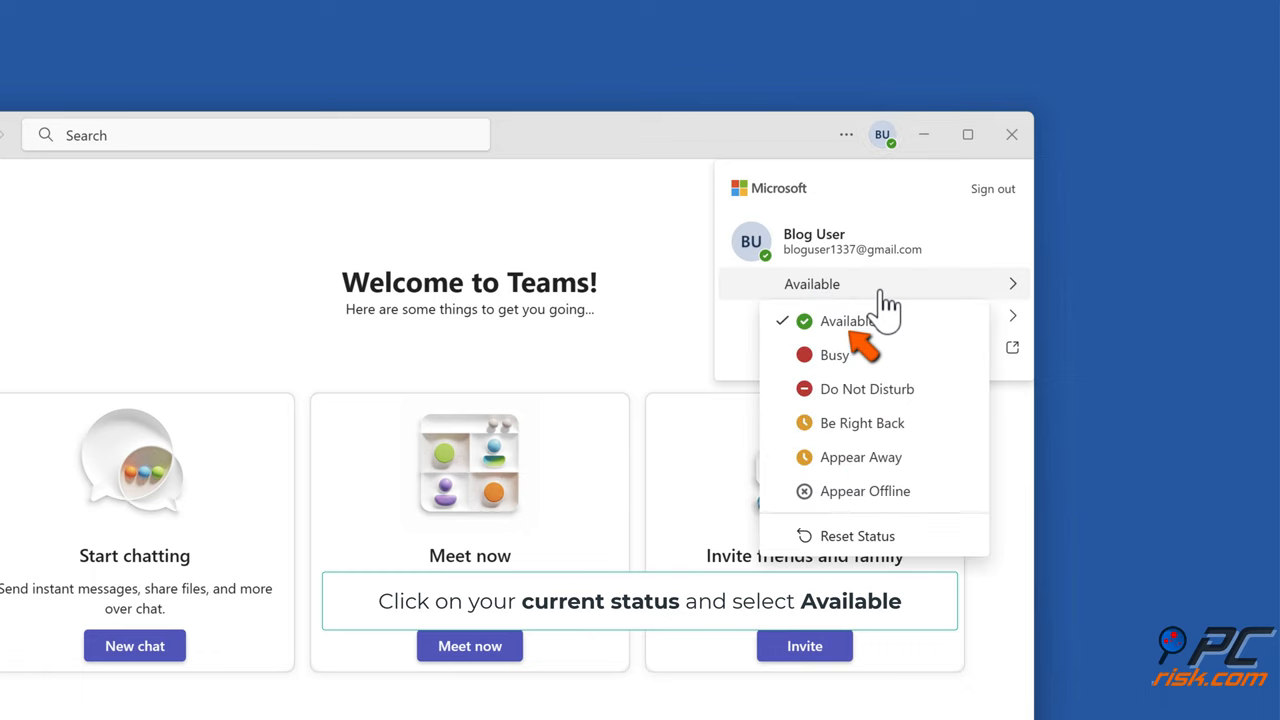
{"action": "left_click", "coordinate": [844, 320]}
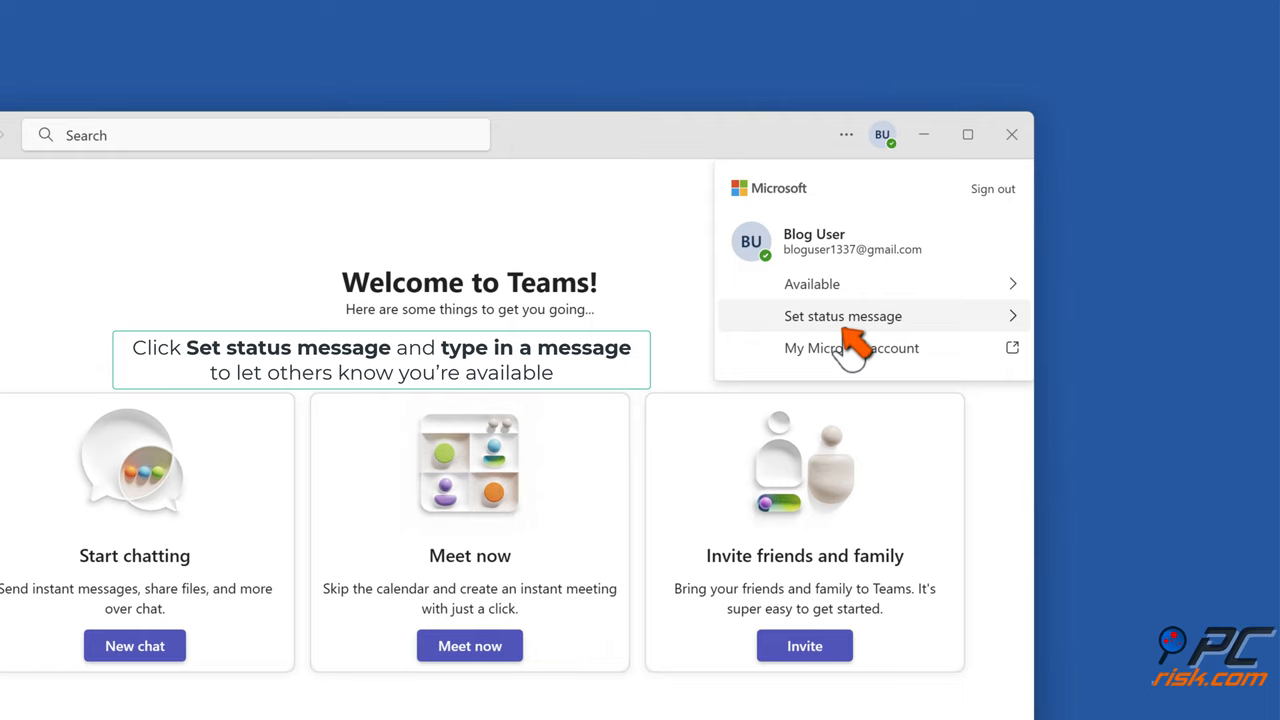
Save the status message "I'm available" with Clear after set to Never
{"action": "left_click", "coordinate": [844, 316]}
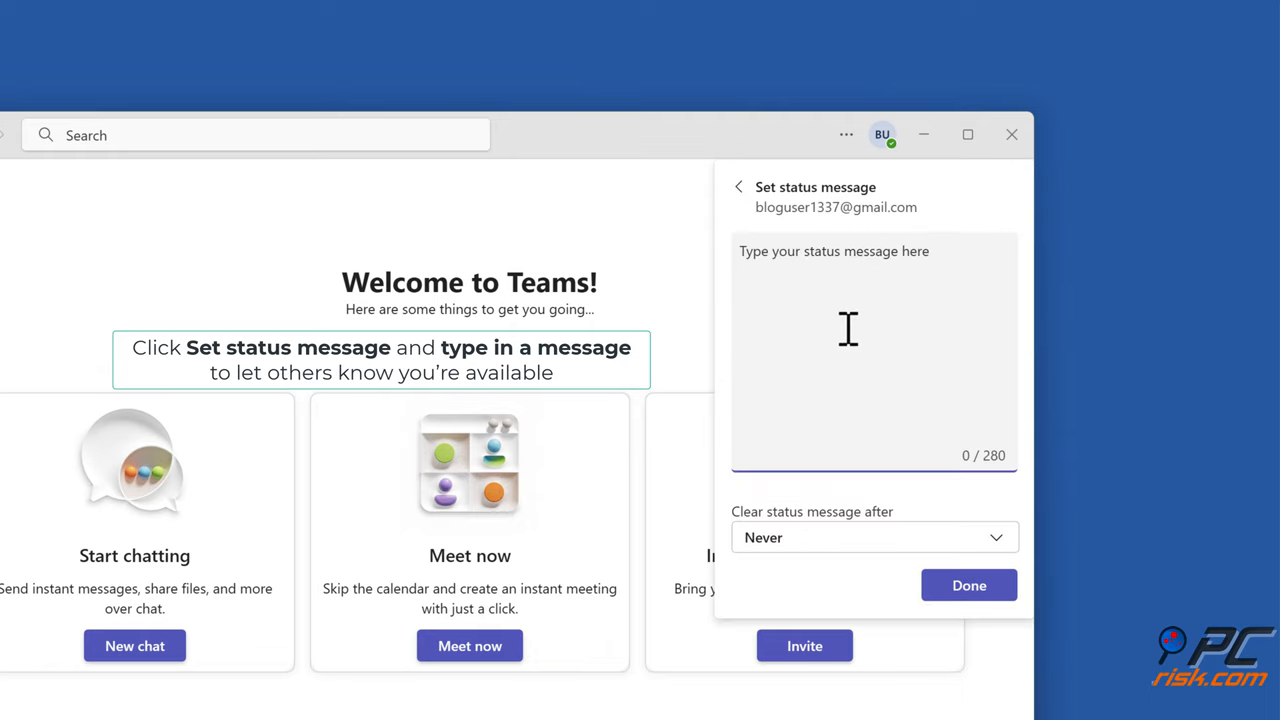
{"action": "type", "text": "I'm available."}
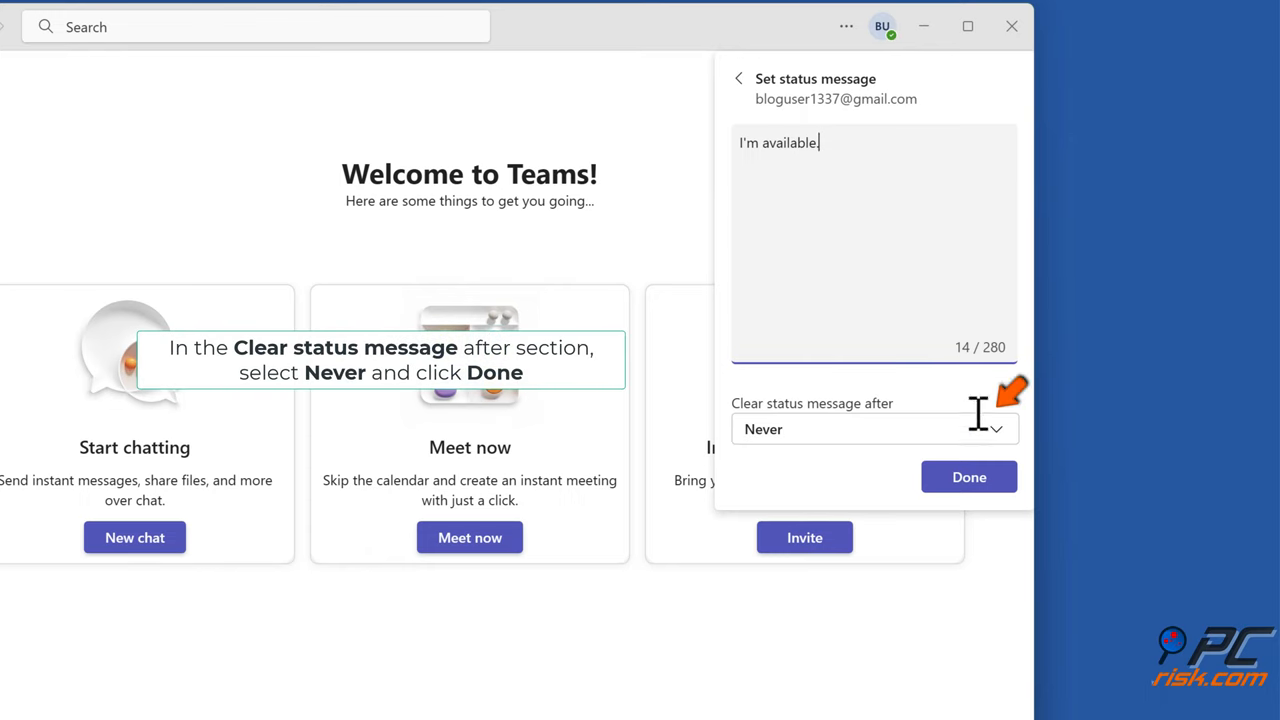
{"action": "left_click", "coordinate": [872, 428]}
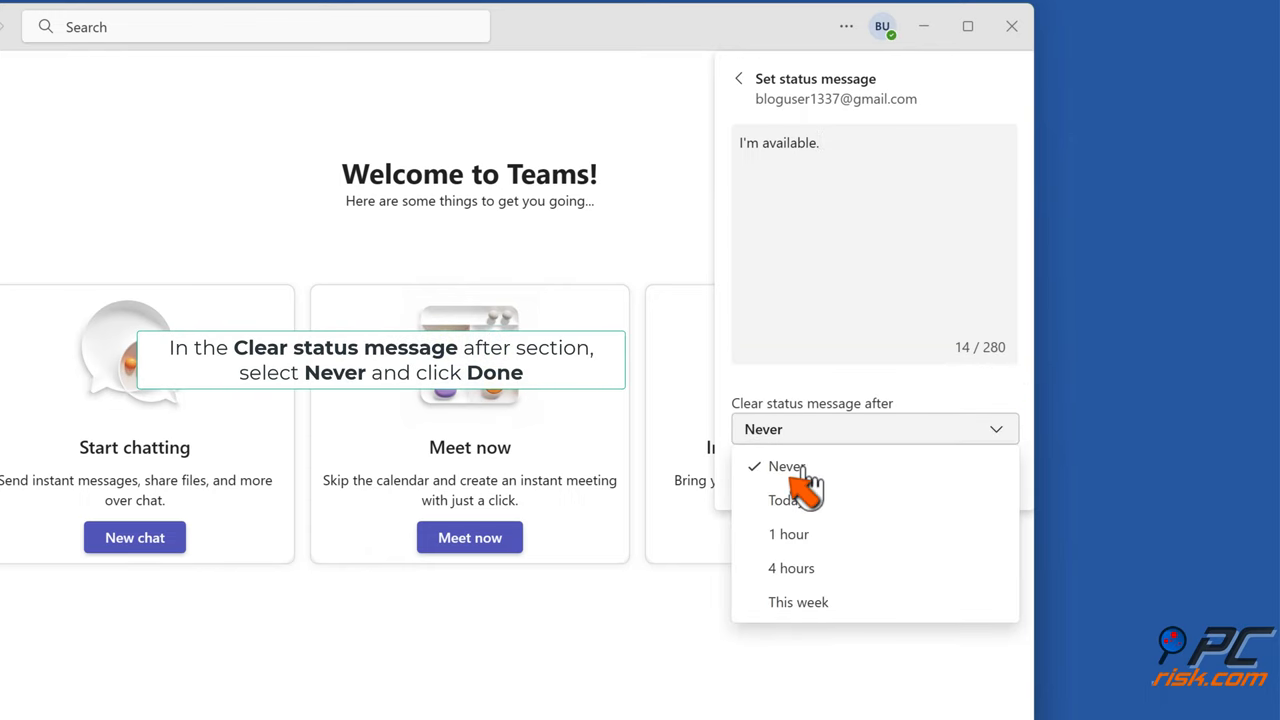
{"action": "left_click", "coordinate": [786, 466]}
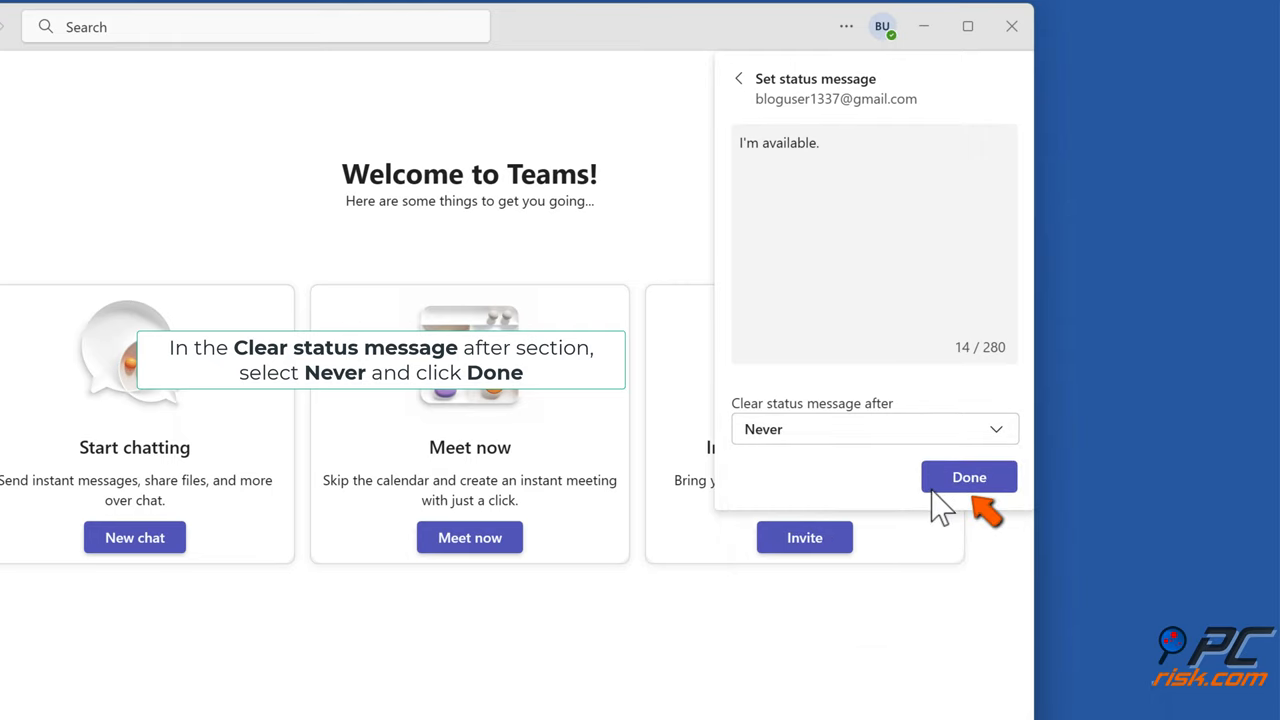
{"action": "left_click", "coordinate": [968, 476]}
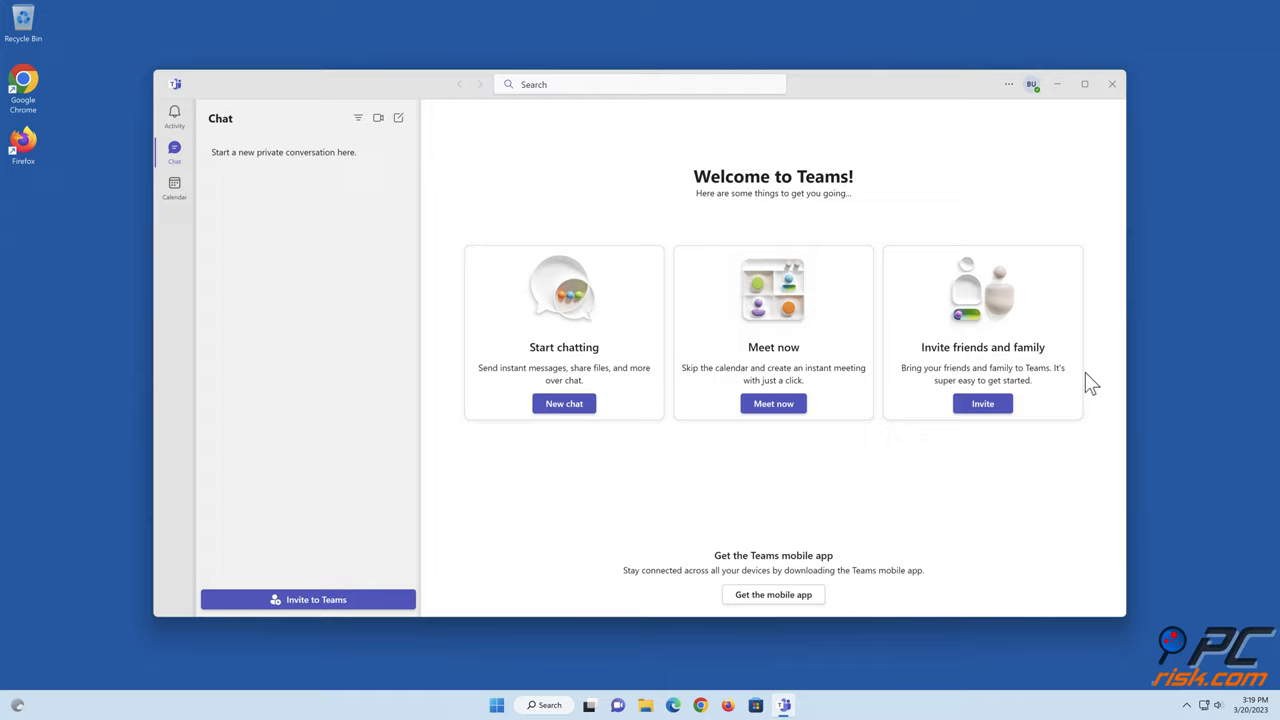
{"action": "mouse_move", "coordinate": [1032, 84]}
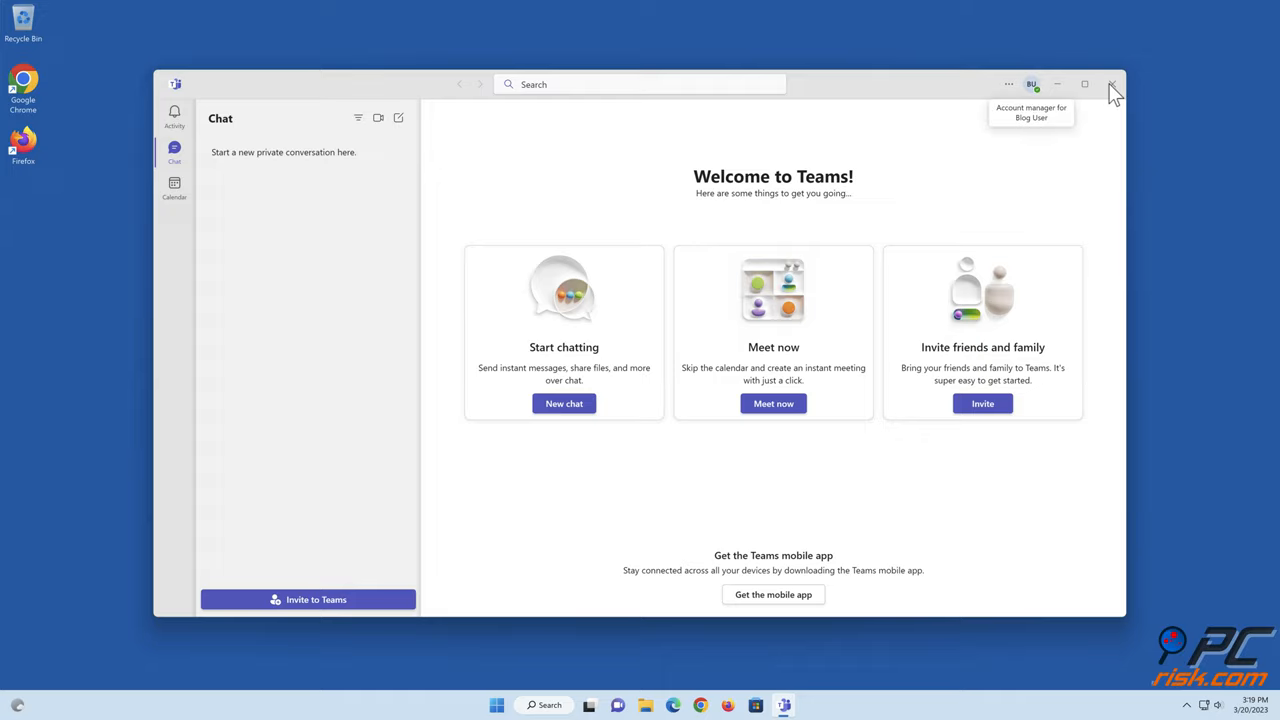
Close the Teams window and reopen Teams from the system tray
{"action": "left_click", "coordinate": [1112, 84]}
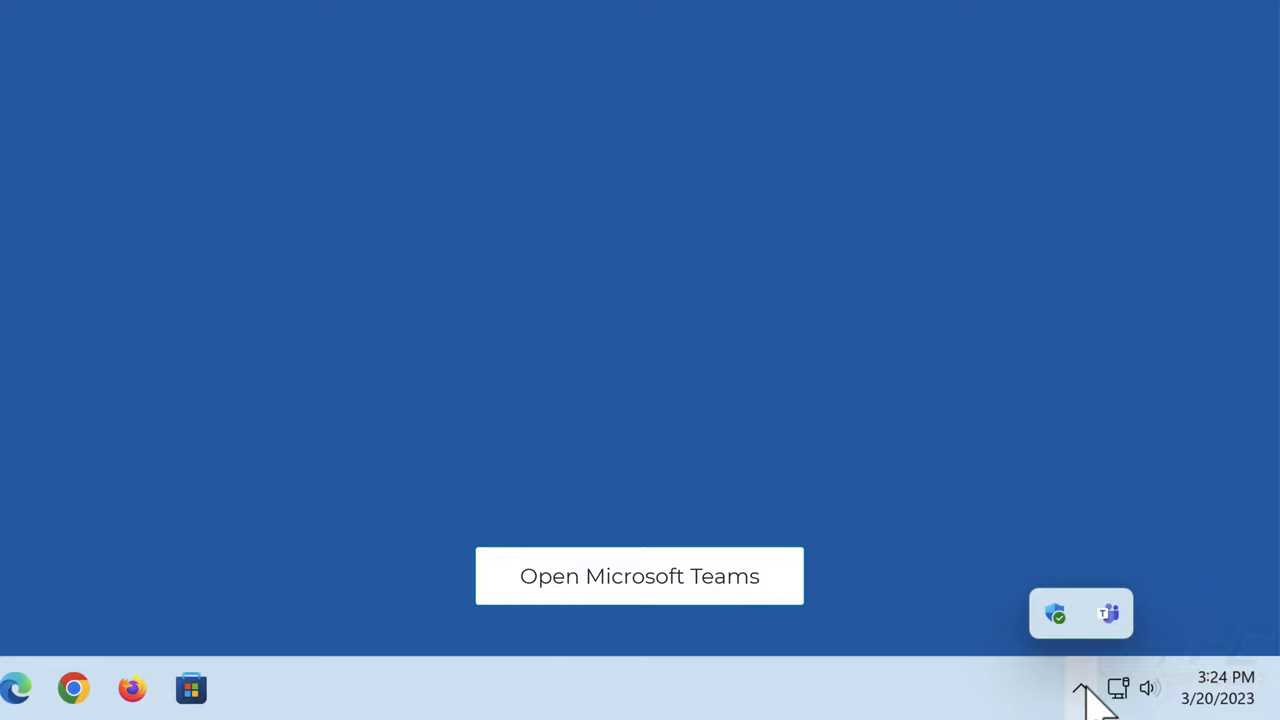
{"action": "left_click", "coordinate": [640, 576]}
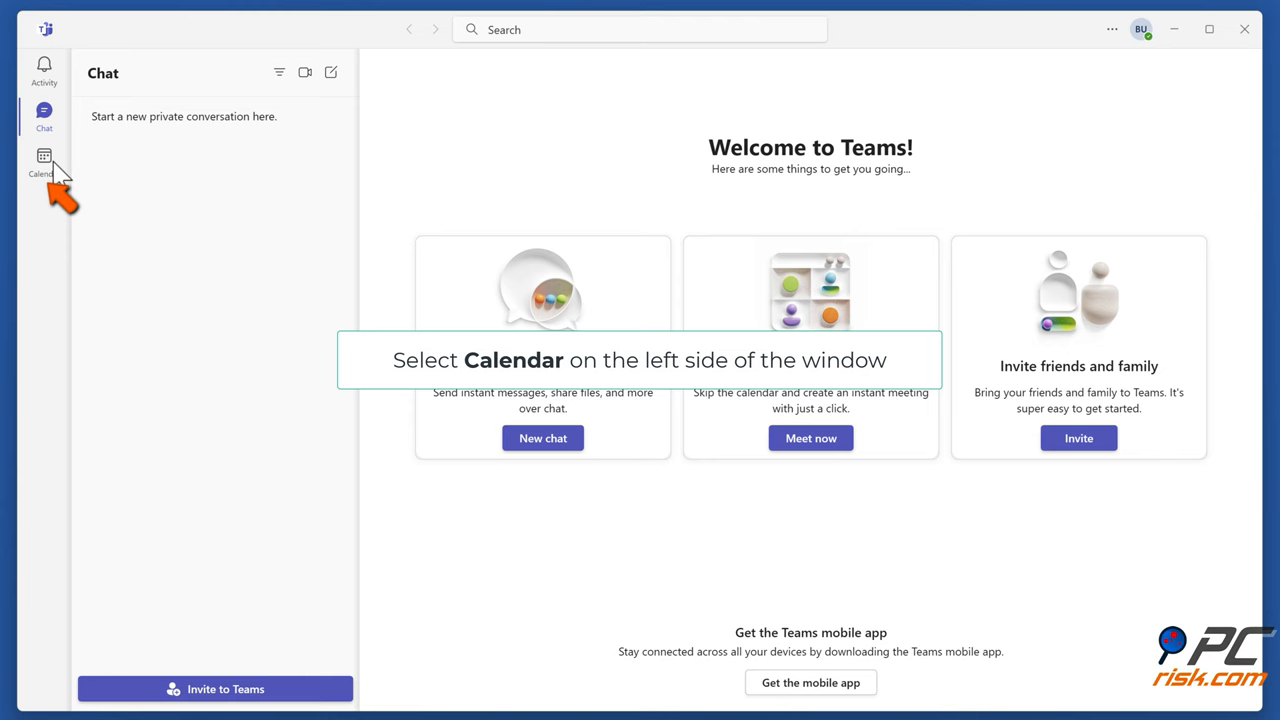
Start a Meet now meeting from the Calendar, keeping the default name "Meeting with Blog User"
{"action": "left_click", "coordinate": [44, 160]}
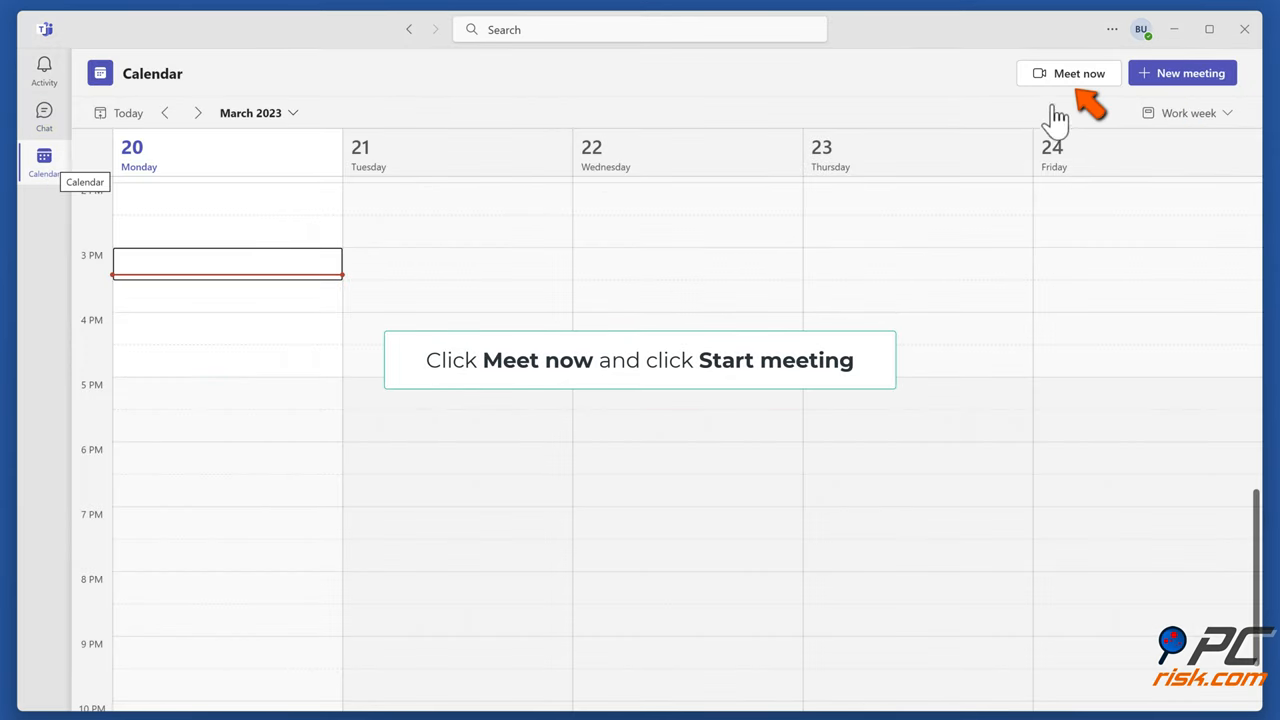
{"action": "left_click", "coordinate": [1068, 72]}
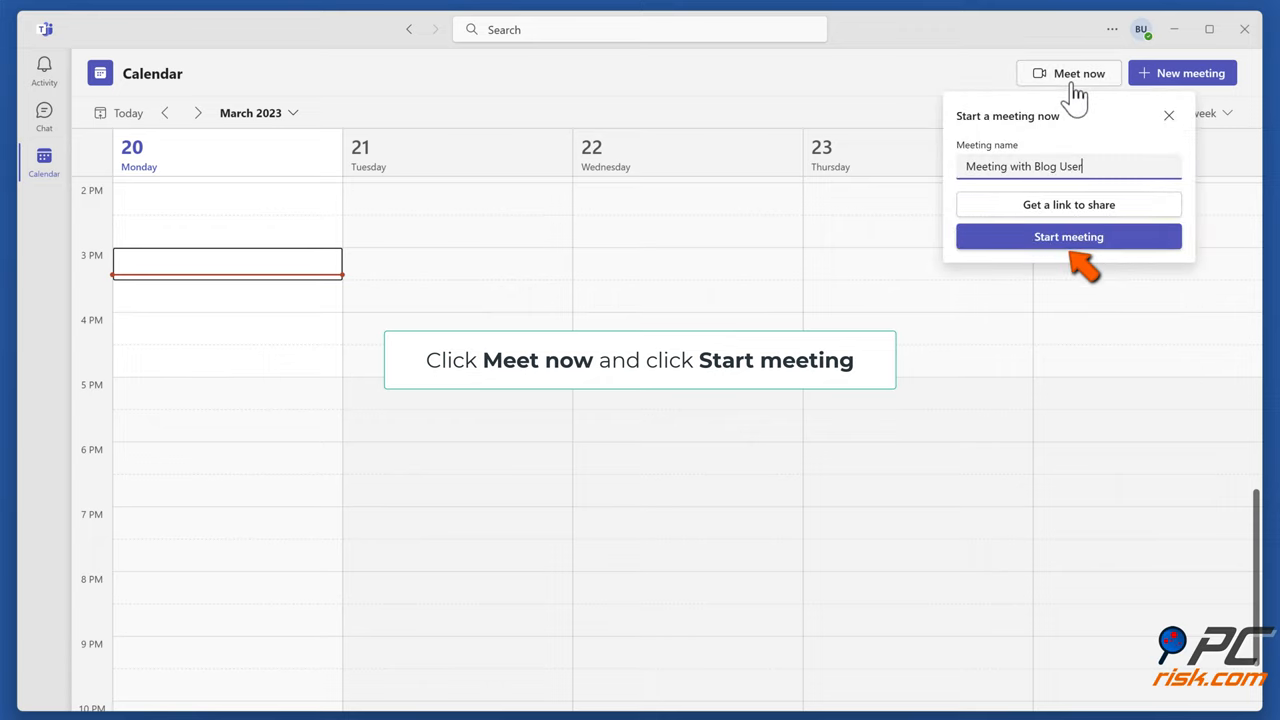
{"action": "left_click", "coordinate": [1068, 236]}
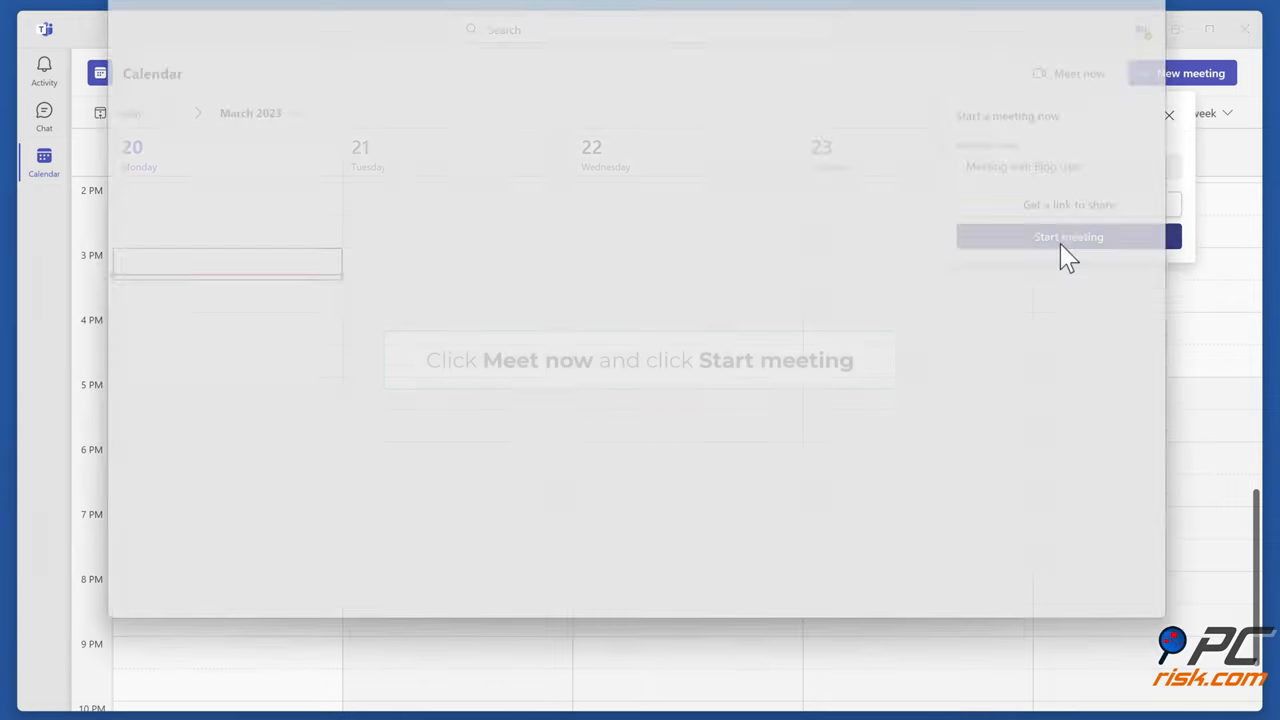
{"action": "left_click", "coordinate": [1068, 236]}
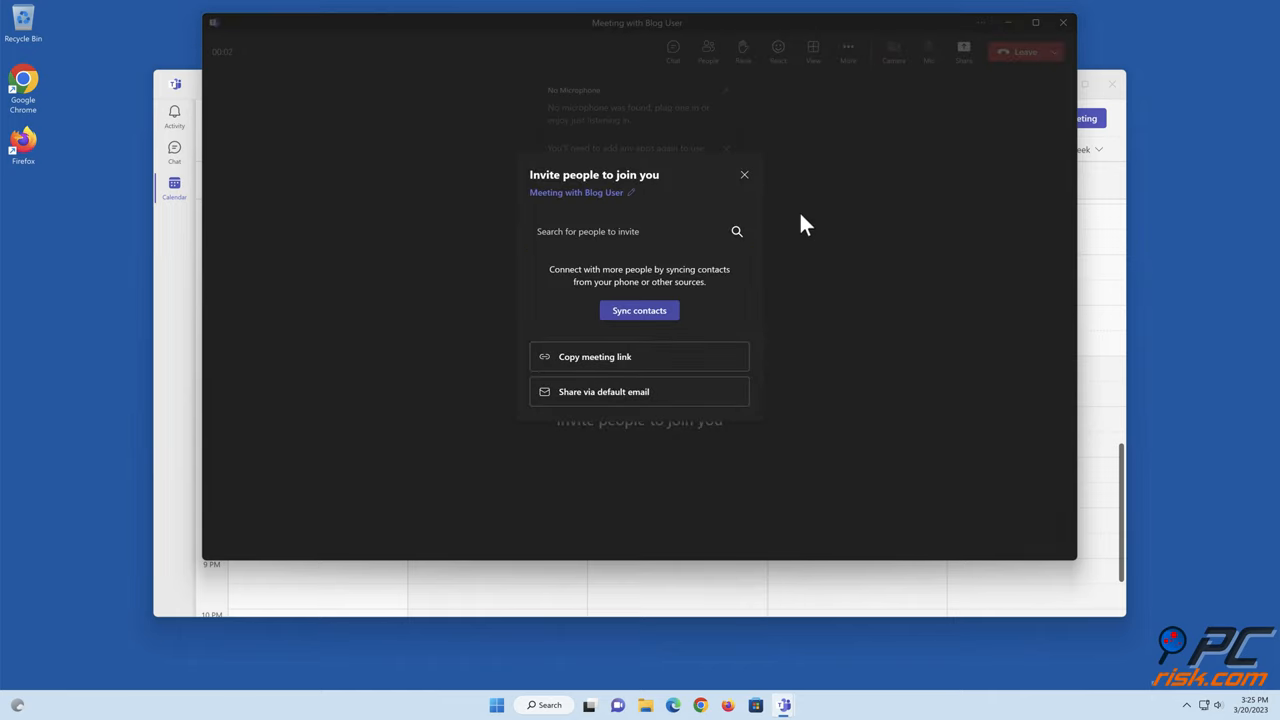
Dismiss the invite-people prompt and minimize the meeting window back to the Calendar
{"action": "left_click", "coordinate": [744, 176]}
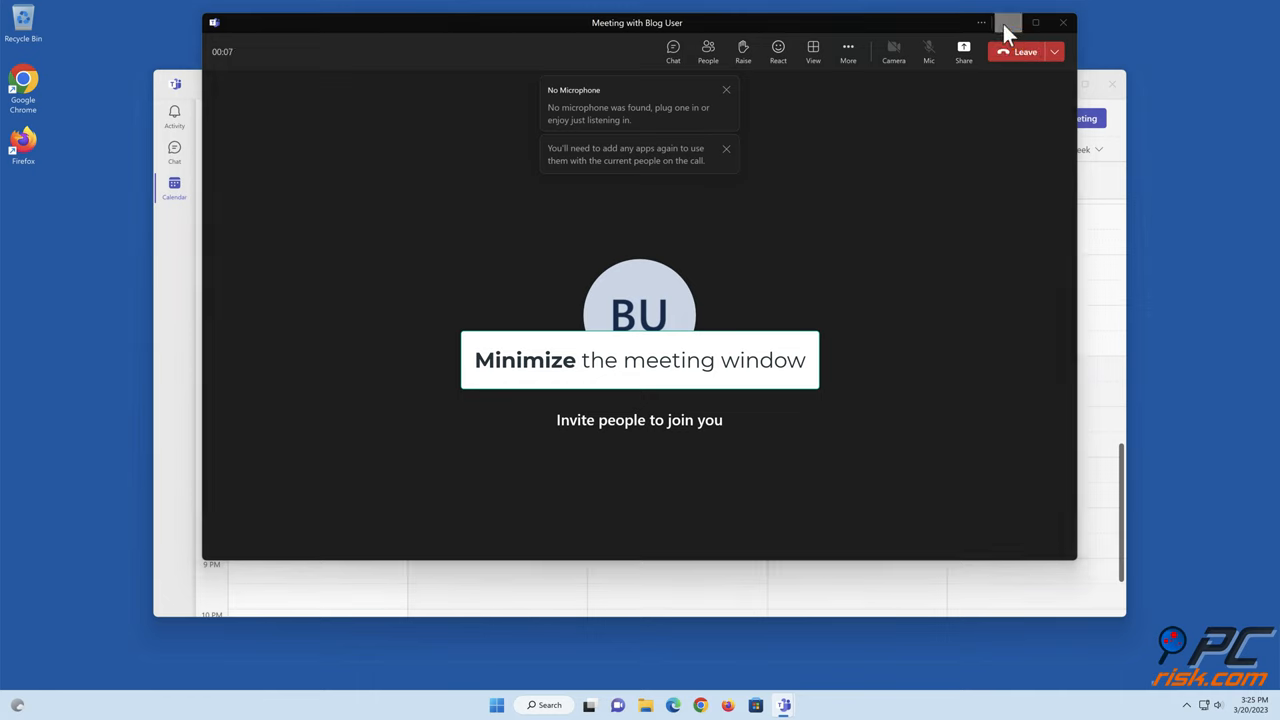
{"action": "left_click", "coordinate": [1008, 22]}
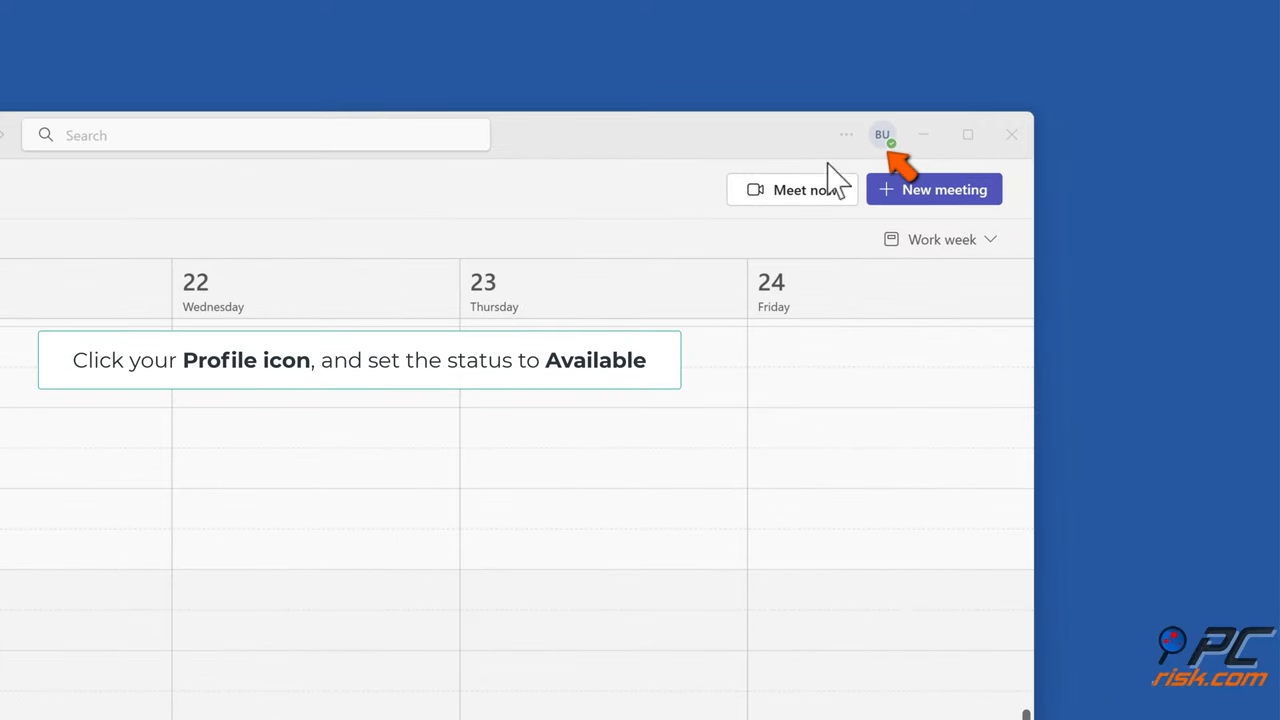
Confirm presence as Available from the profile menu, then minimize Teams to the desktop
{"action": "left_click", "coordinate": [880, 134]}
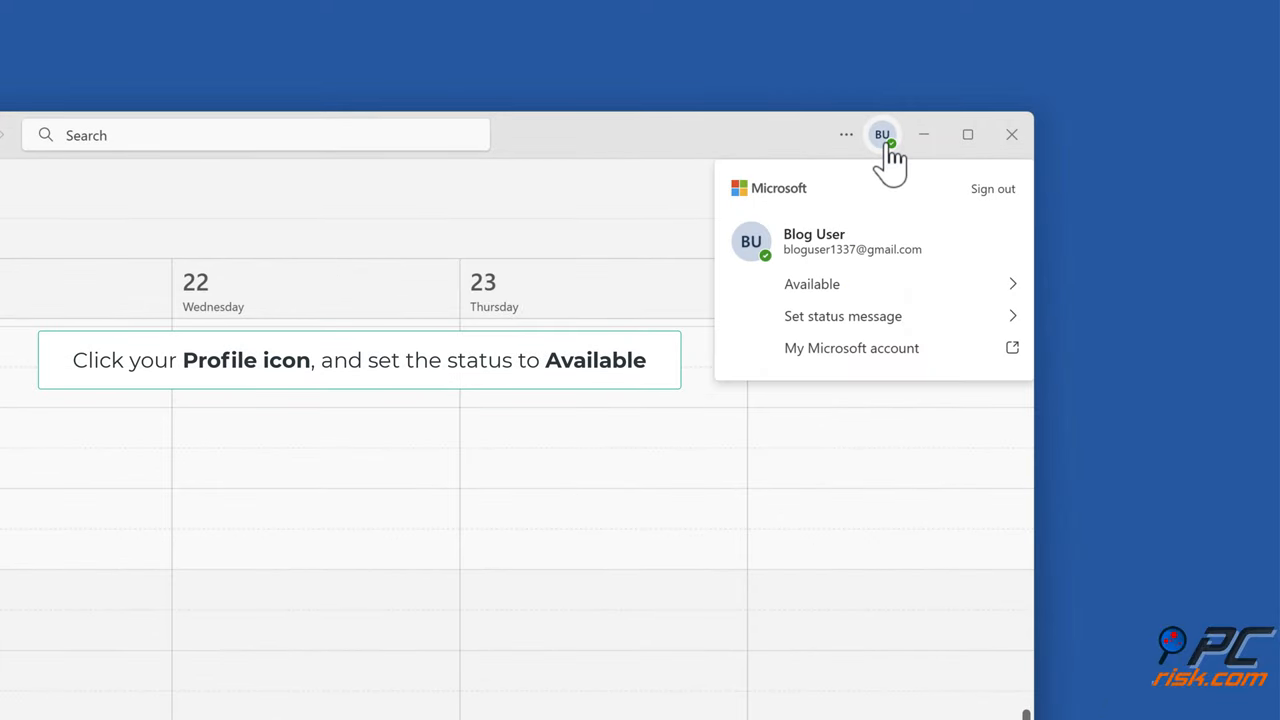
{"action": "mouse_move", "coordinate": [840, 304]}
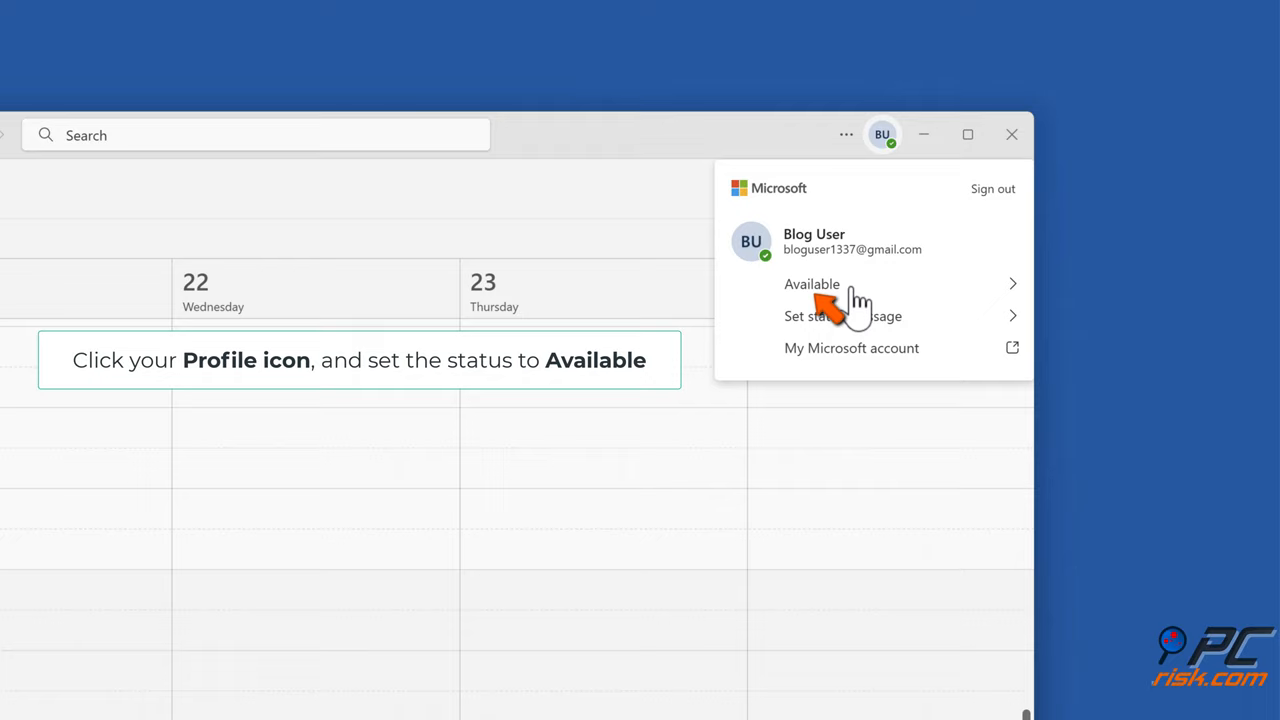
{"action": "left_click", "coordinate": [812, 284]}
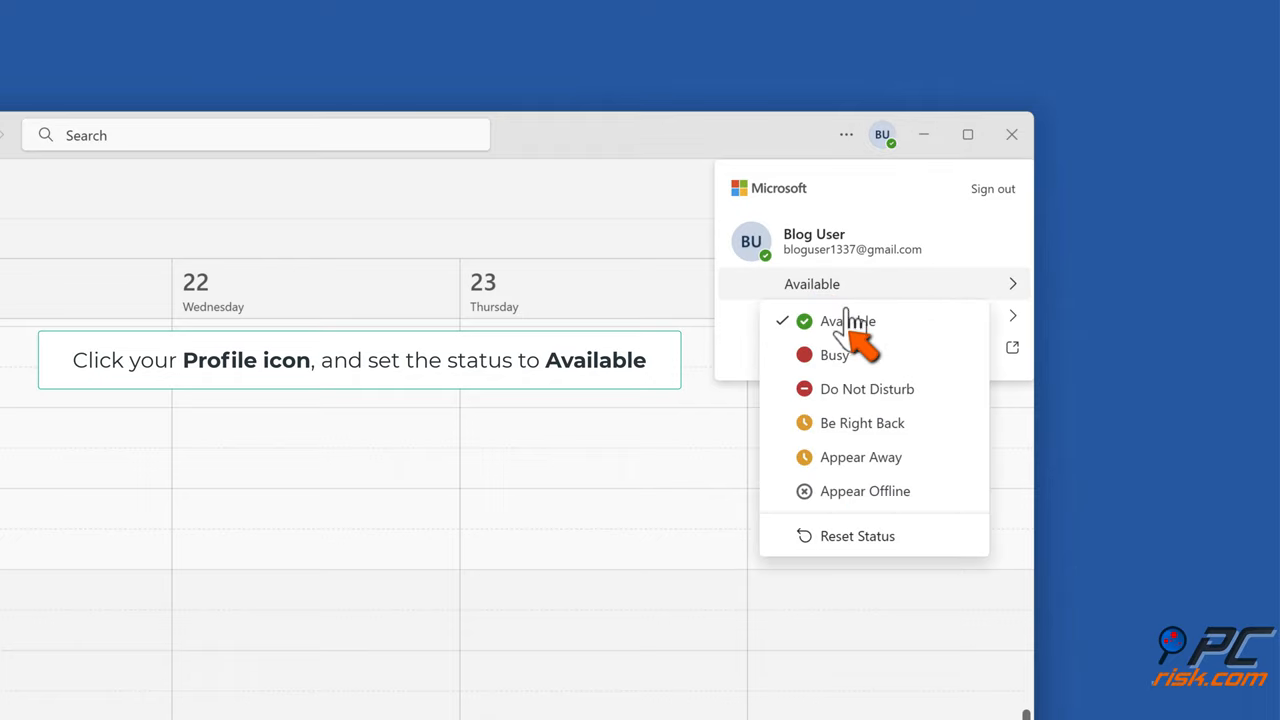
{"action": "left_click", "coordinate": [848, 320]}
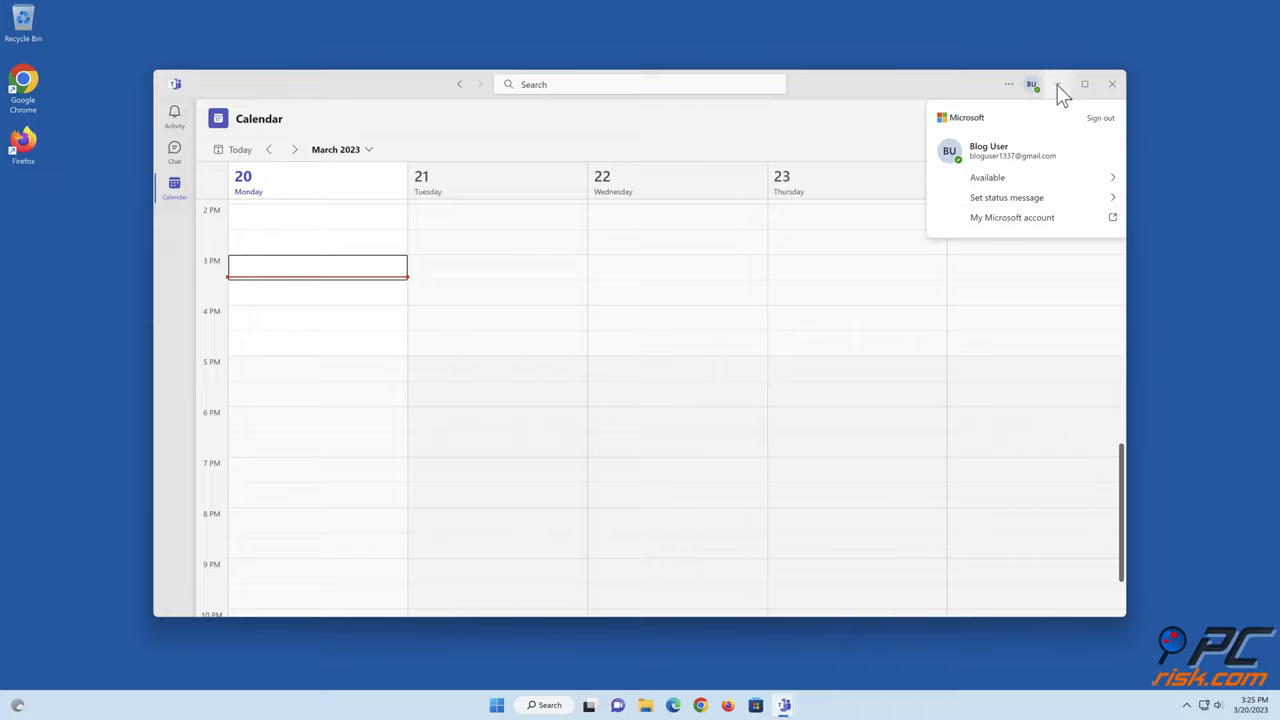
{"action": "left_click", "coordinate": [1112, 84]}
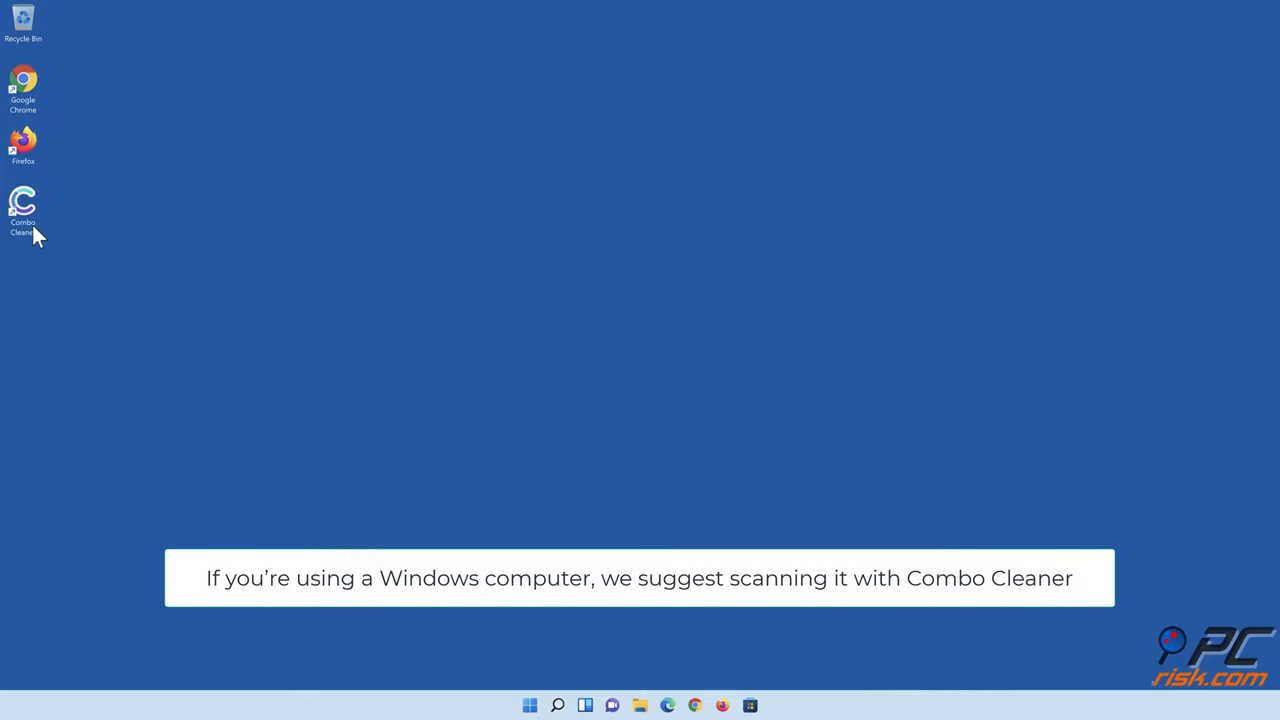
Launch Combo Cleaner, run a scan and move all detected threats to quarantine
{"action": "double_click", "coordinate": [24, 204]}
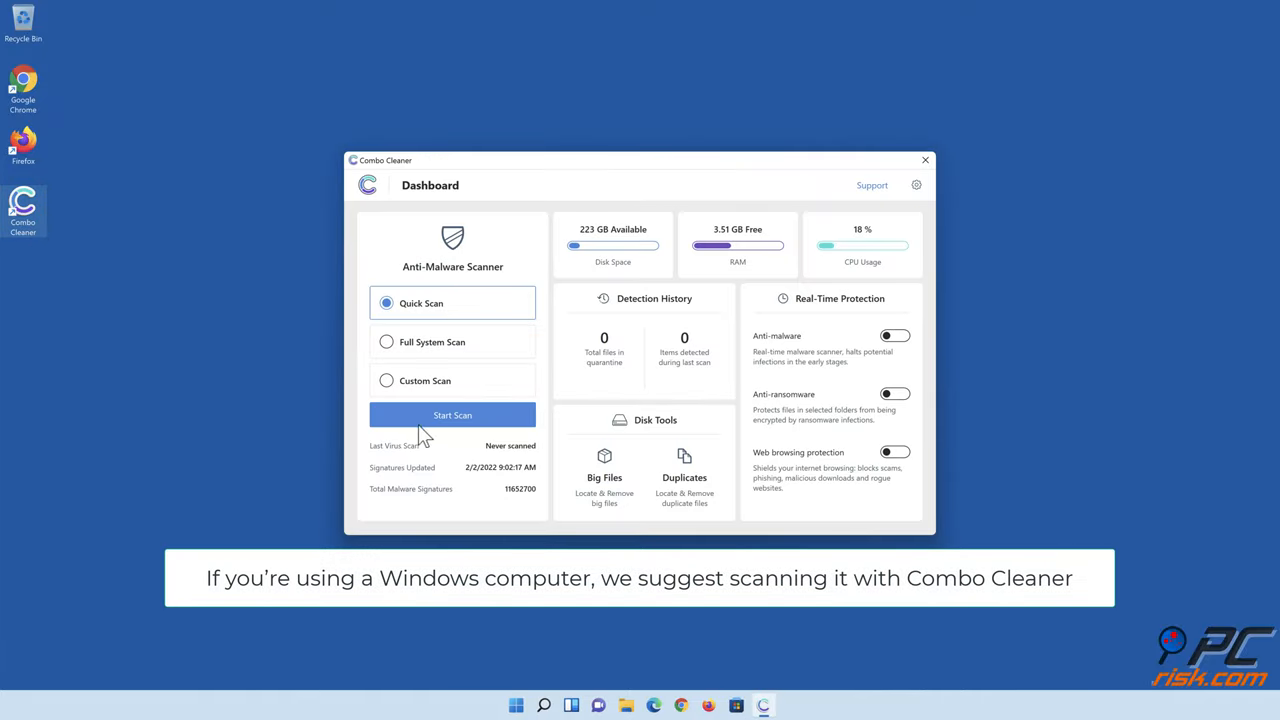
{"action": "left_click", "coordinate": [452, 414]}
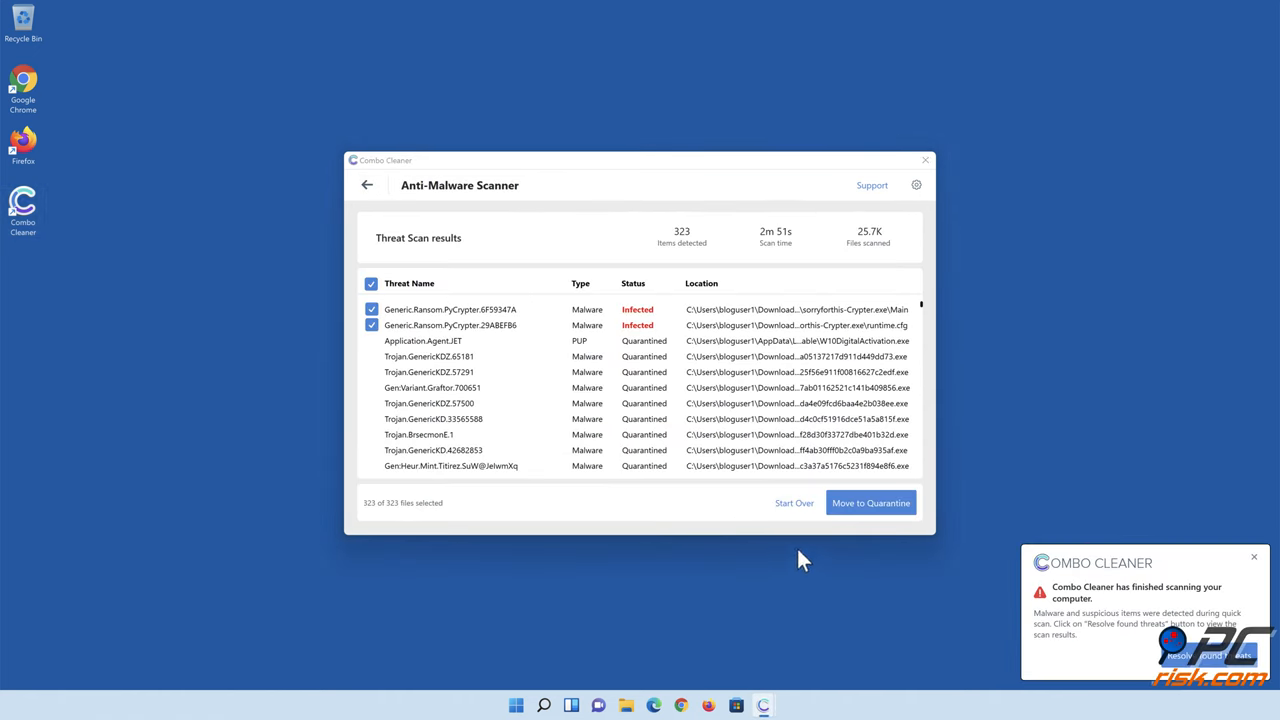
{"action": "left_click", "coordinate": [870, 504]}
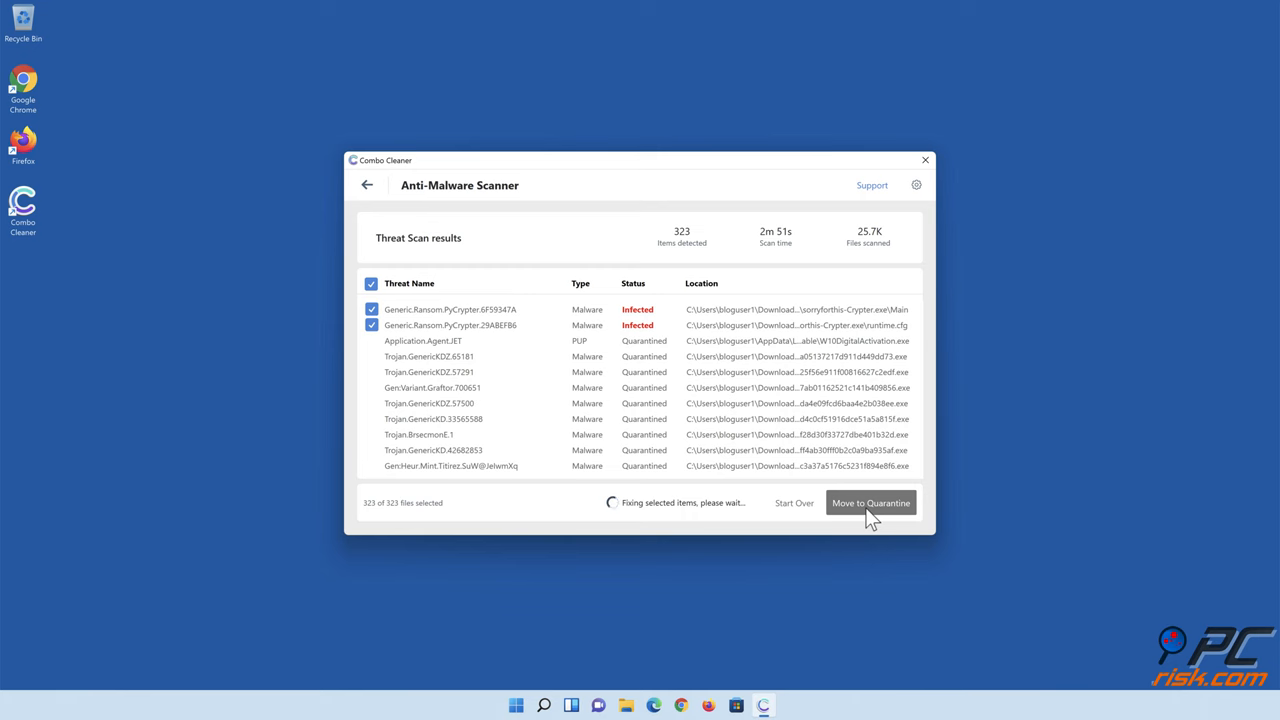
{"action": "left_click", "coordinate": [870, 502]}
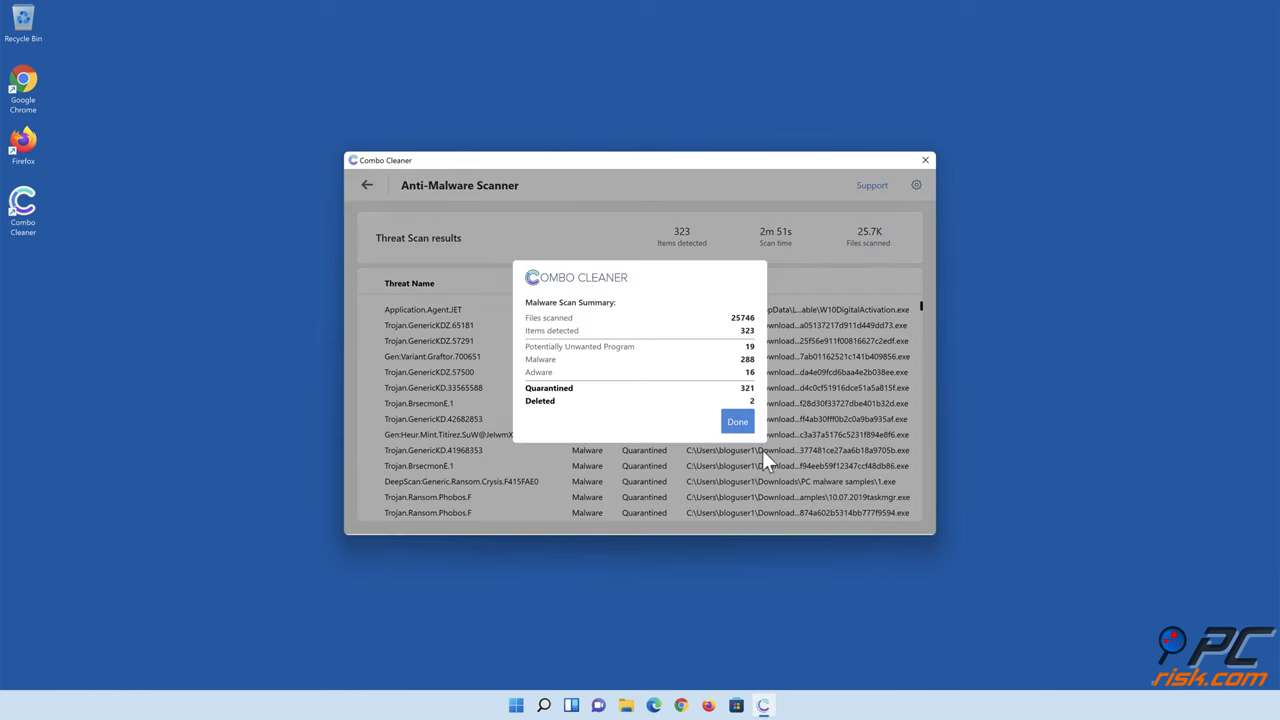
{"action": "left_click", "coordinate": [736, 420]}
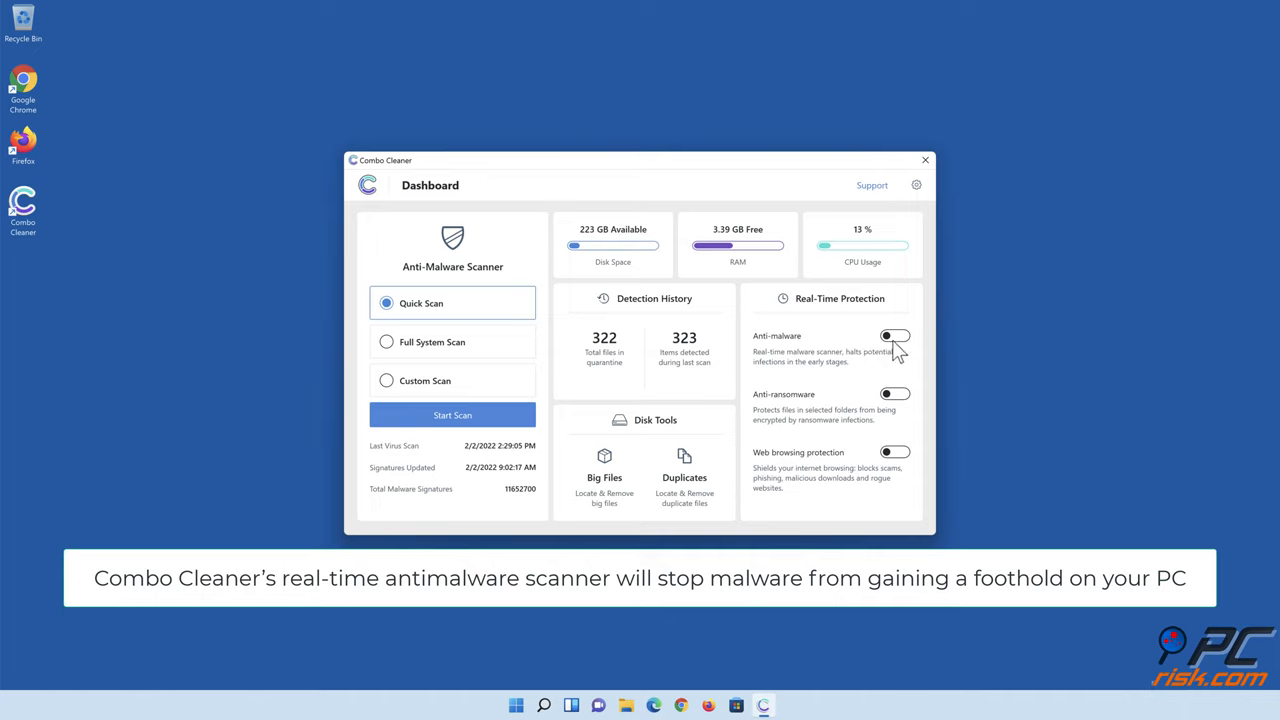
Switch on the Anti-malware toggle, then the Anti-ransomware toggle to reach its settings
{"action": "left_click", "coordinate": [894, 336]}
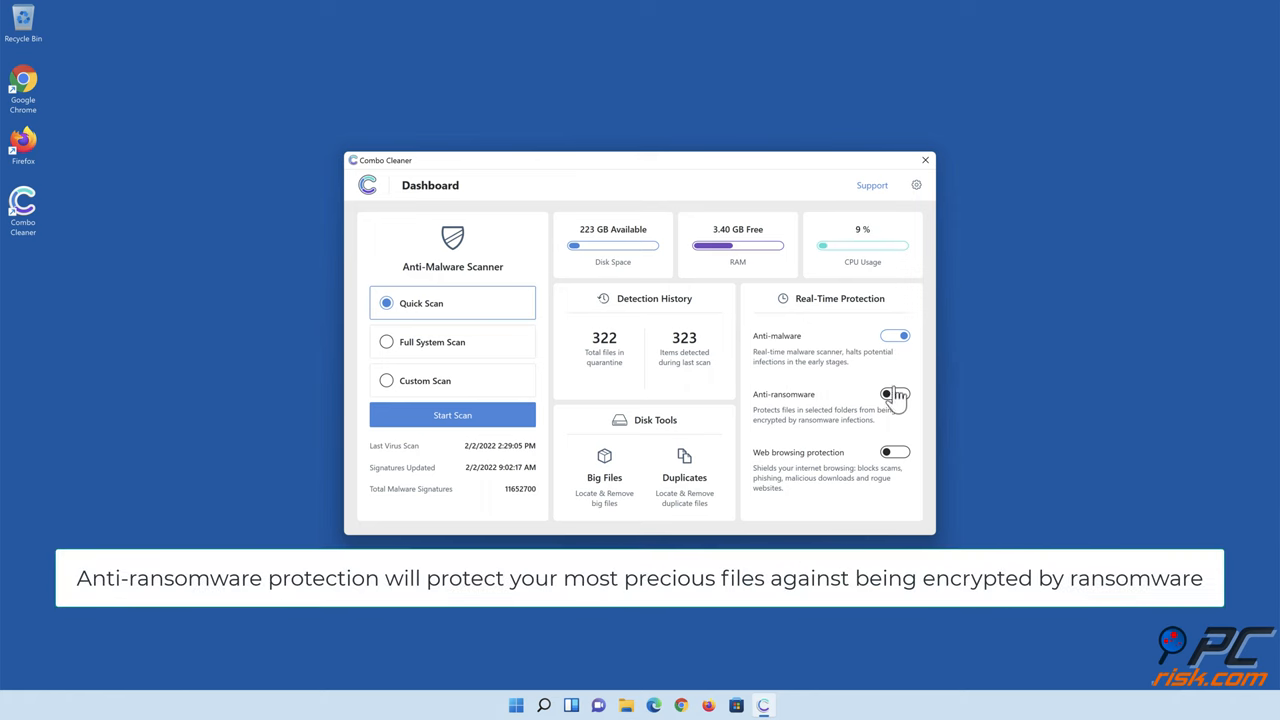
{"action": "left_click", "coordinate": [896, 396]}
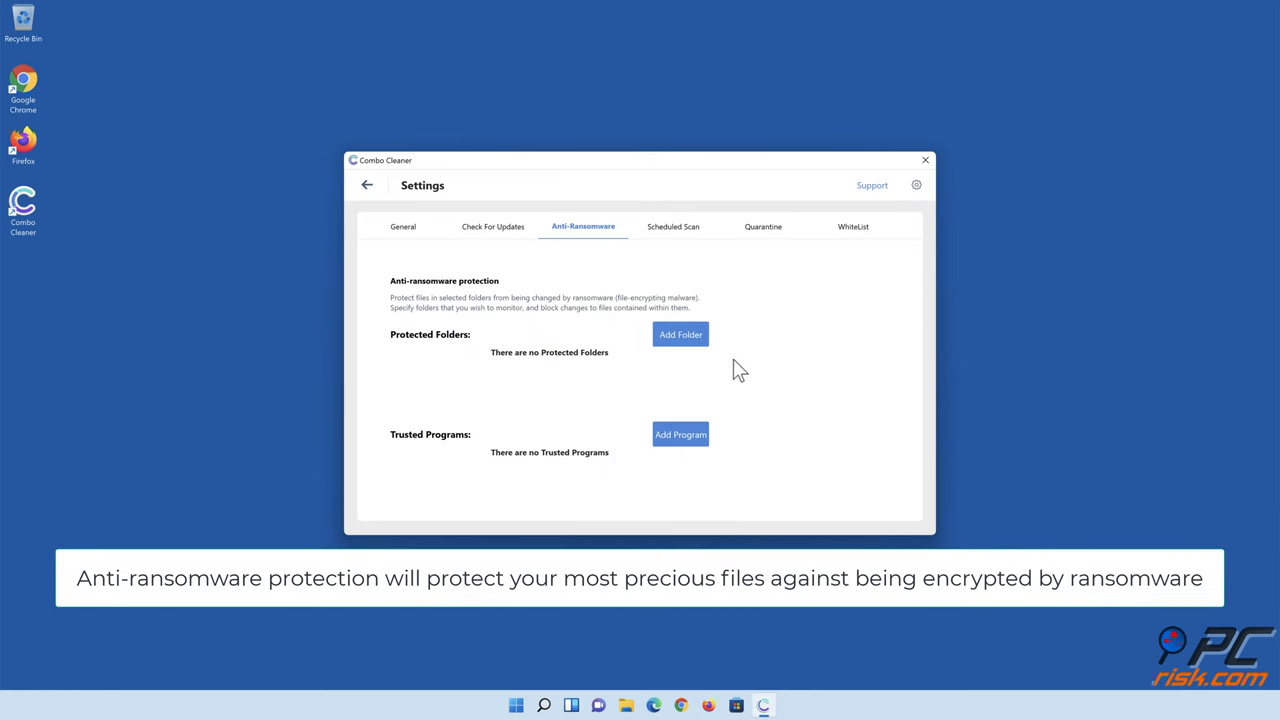
Add Libraries > Documents as an anti-ransomware protected folder and go back to the dashboard
{"action": "left_click", "coordinate": [680, 334]}
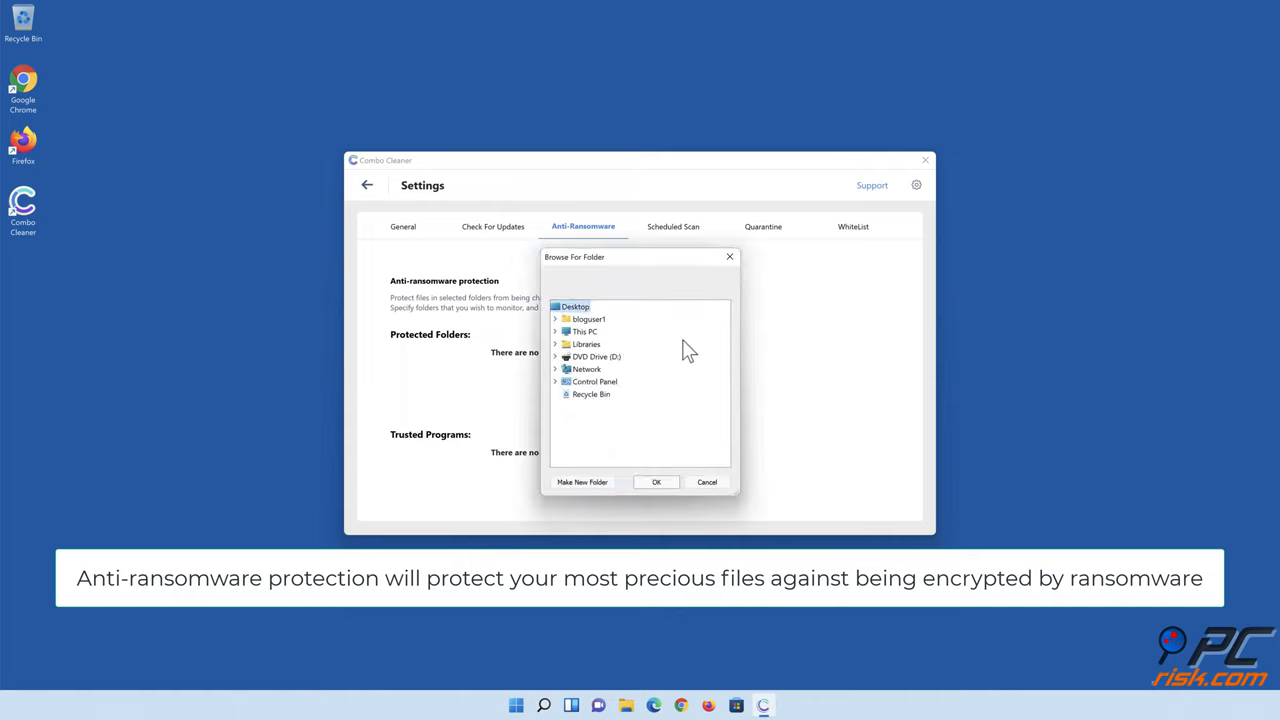
{"action": "left_click", "coordinate": [556, 344]}
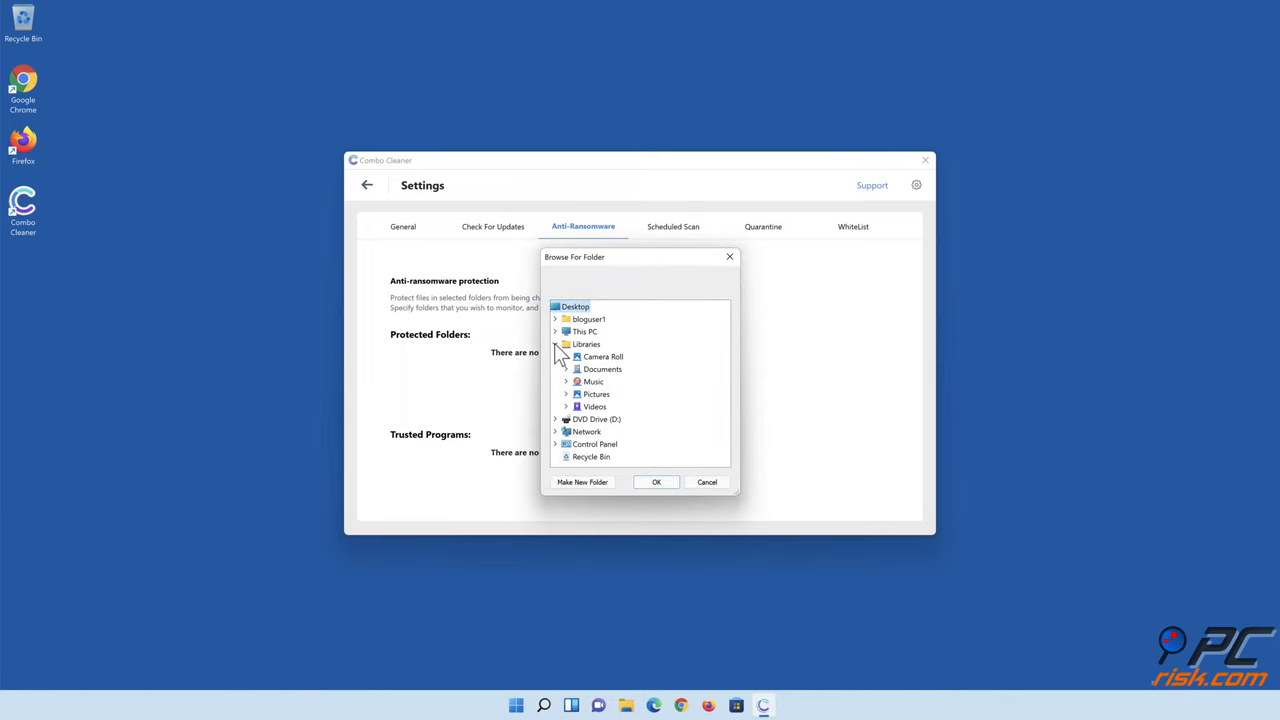
{"action": "left_click", "coordinate": [564, 368]}
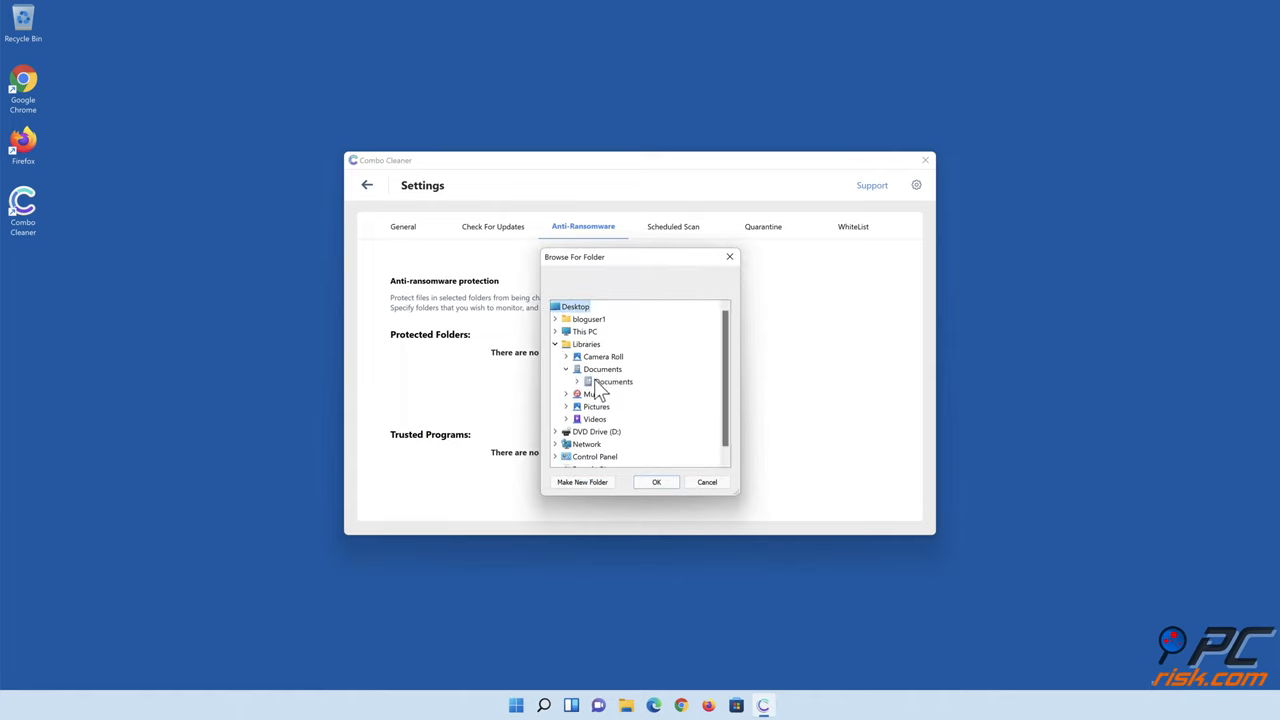
{"action": "left_click", "coordinate": [612, 380]}
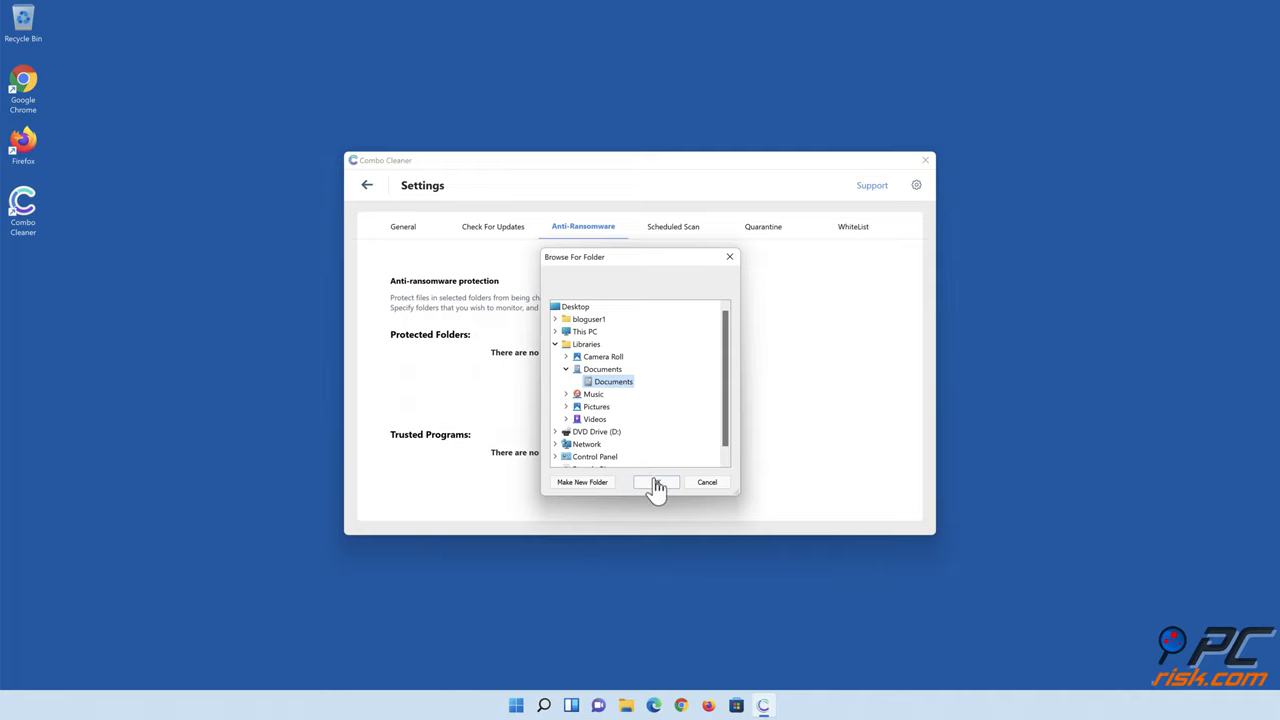
{"action": "left_click", "coordinate": [656, 482]}
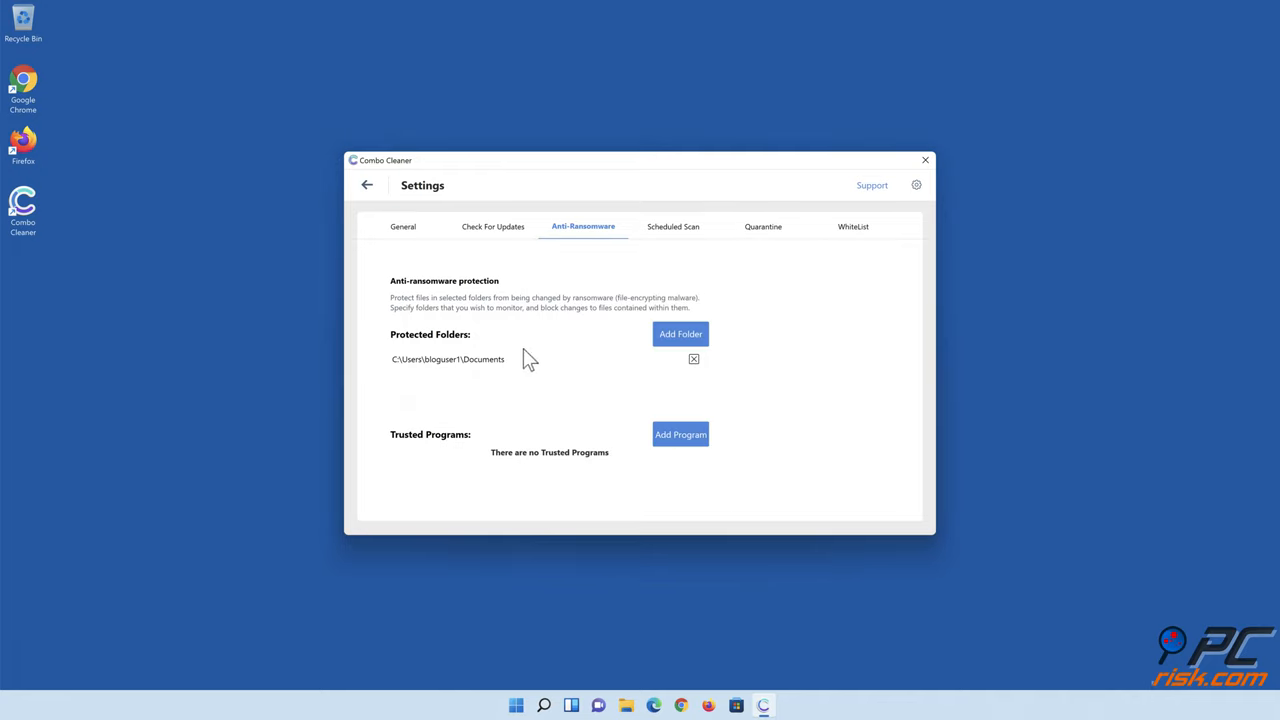
{"action": "left_click", "coordinate": [368, 184]}
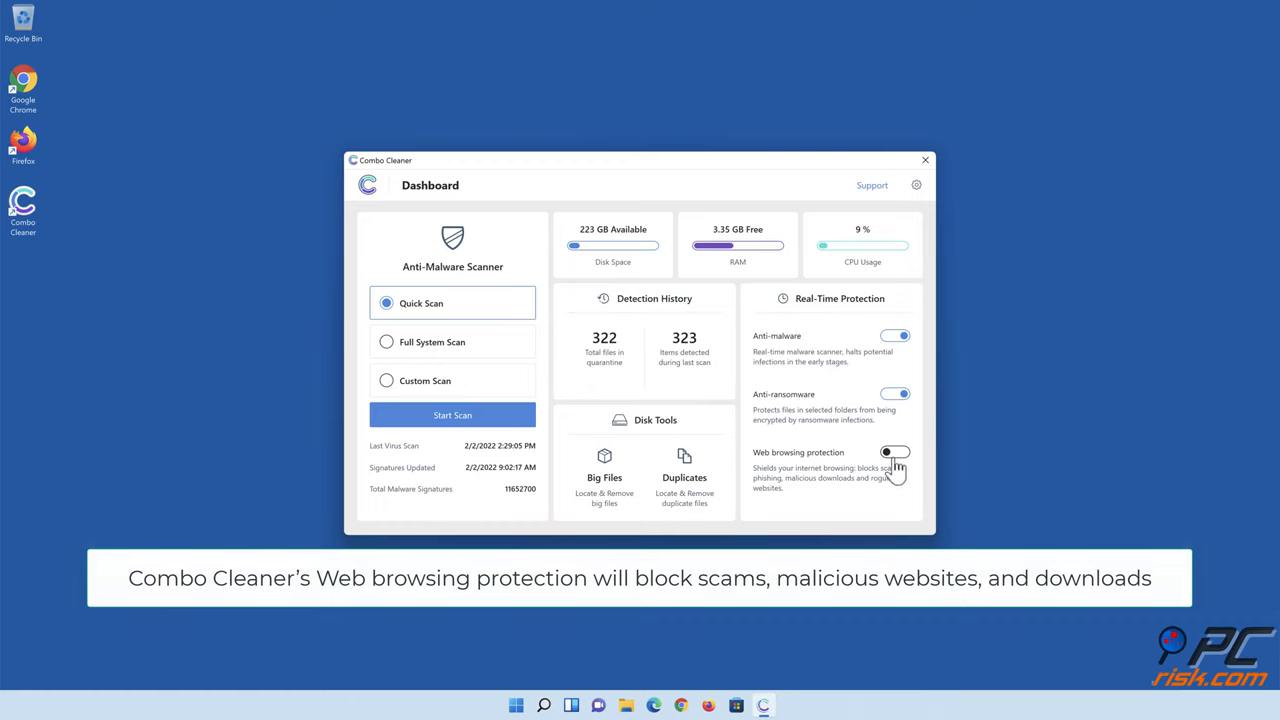
Switch on the Web browsing protection toggle on the dashboard
{"action": "left_click", "coordinate": [896, 452]}
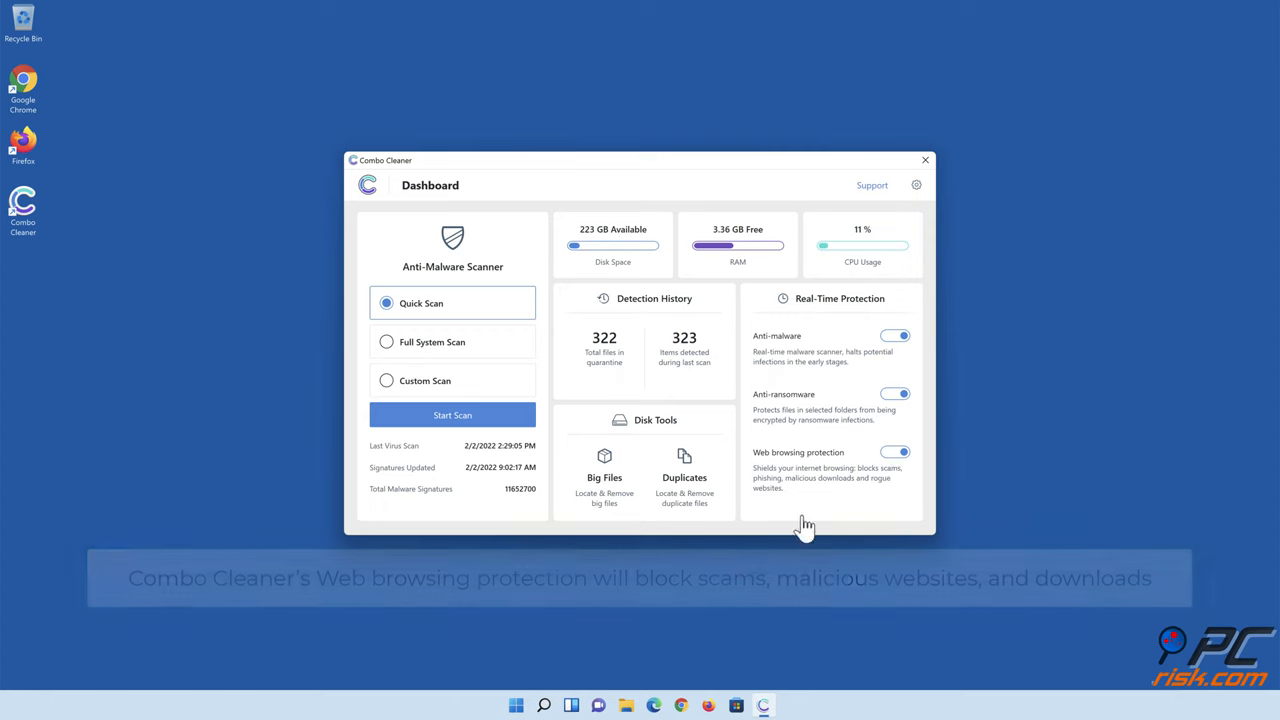
{"action": "mouse_move", "coordinate": [652, 640]}
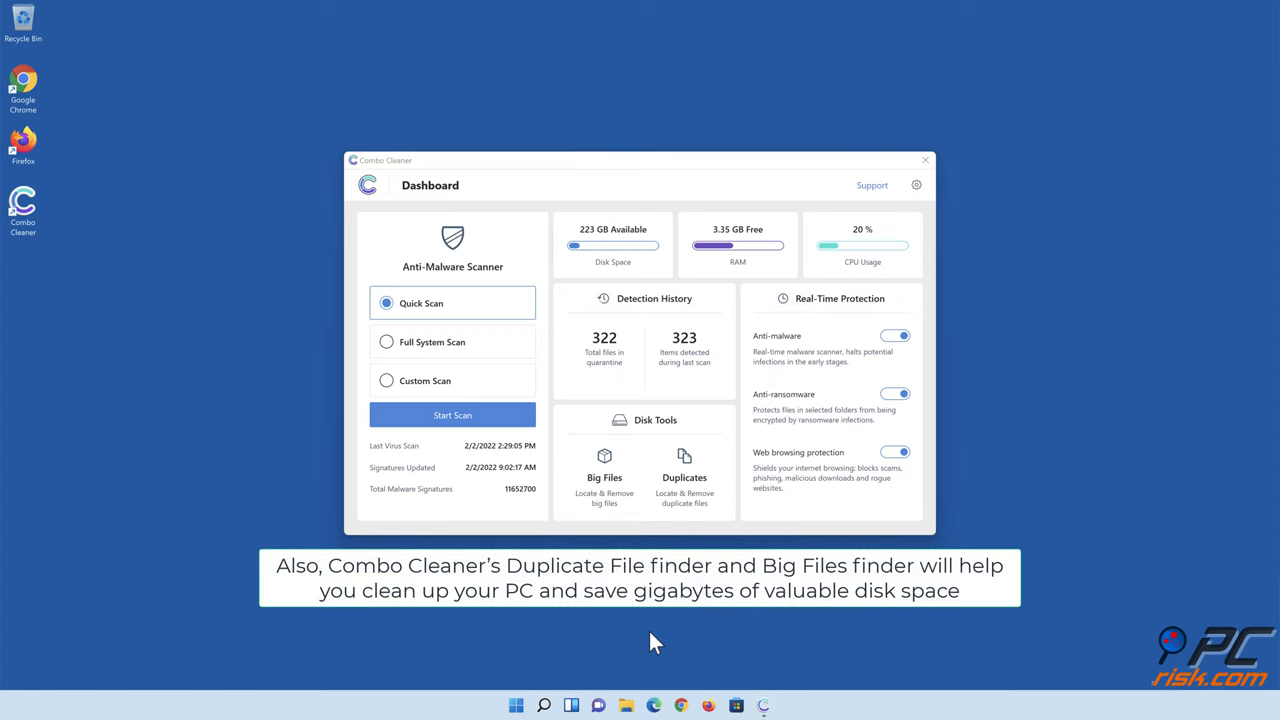